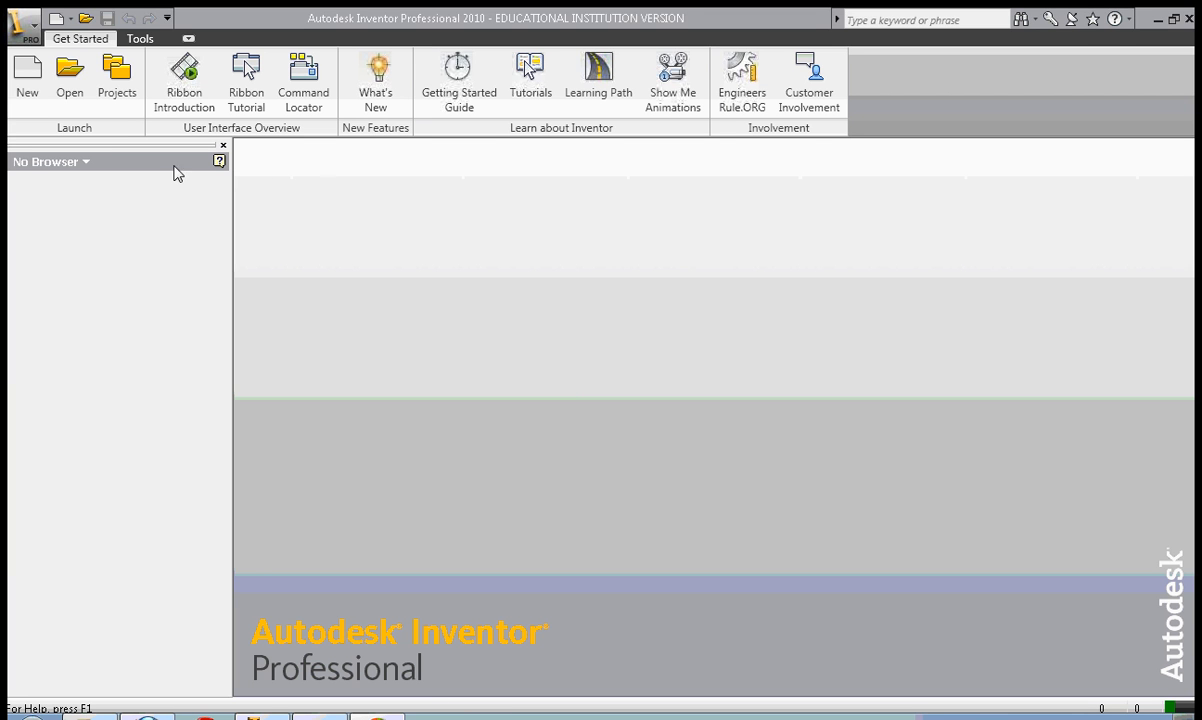
Start a new part file, opening an empty 2D sketch.
{"action": "left_click", "coordinate": [58, 18]}
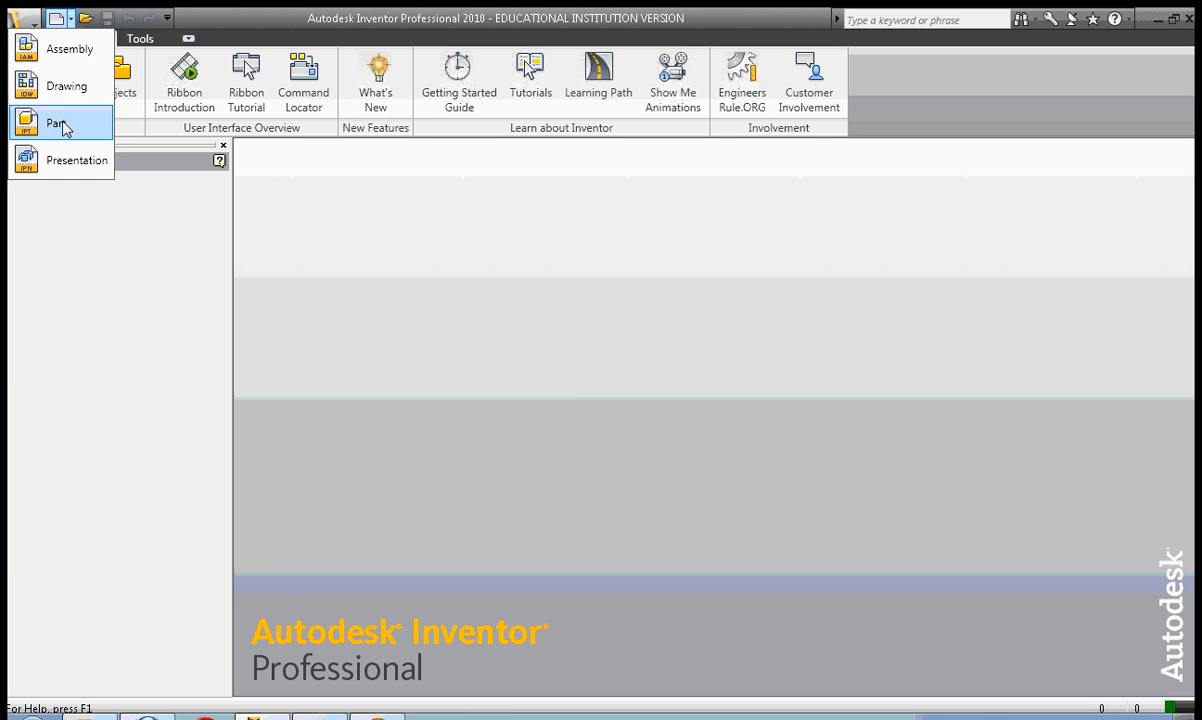
{"action": "left_click", "coordinate": [58, 122]}
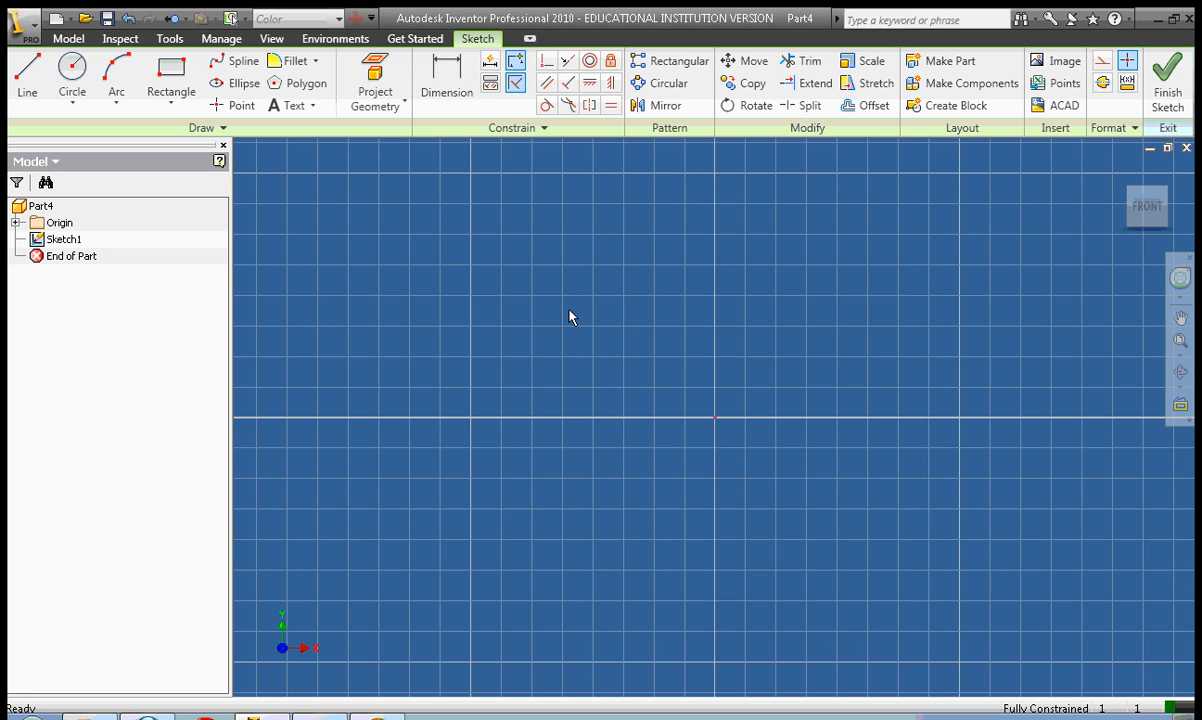
Sketch the rectangle and overlapping circle, add a tangent lower-left corner arc and a diagonal upper-left line.
{"action": "left_click", "coordinate": [170, 78]}
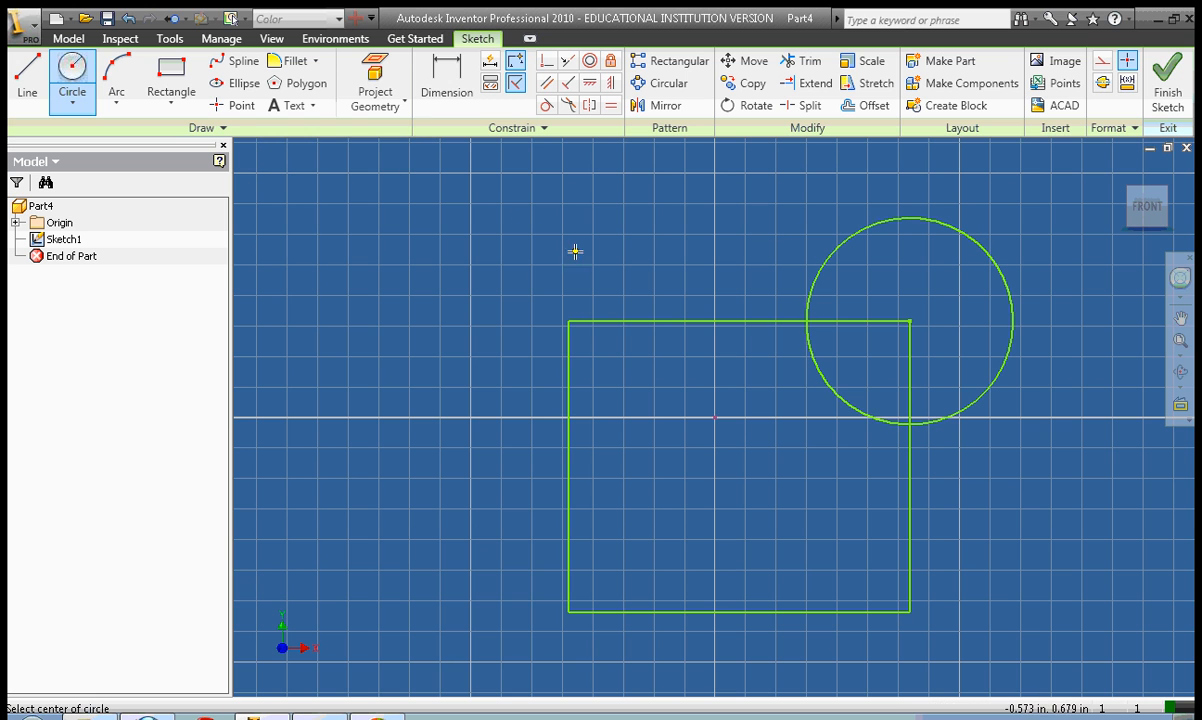
{"action": "left_click", "coordinate": [116, 76]}
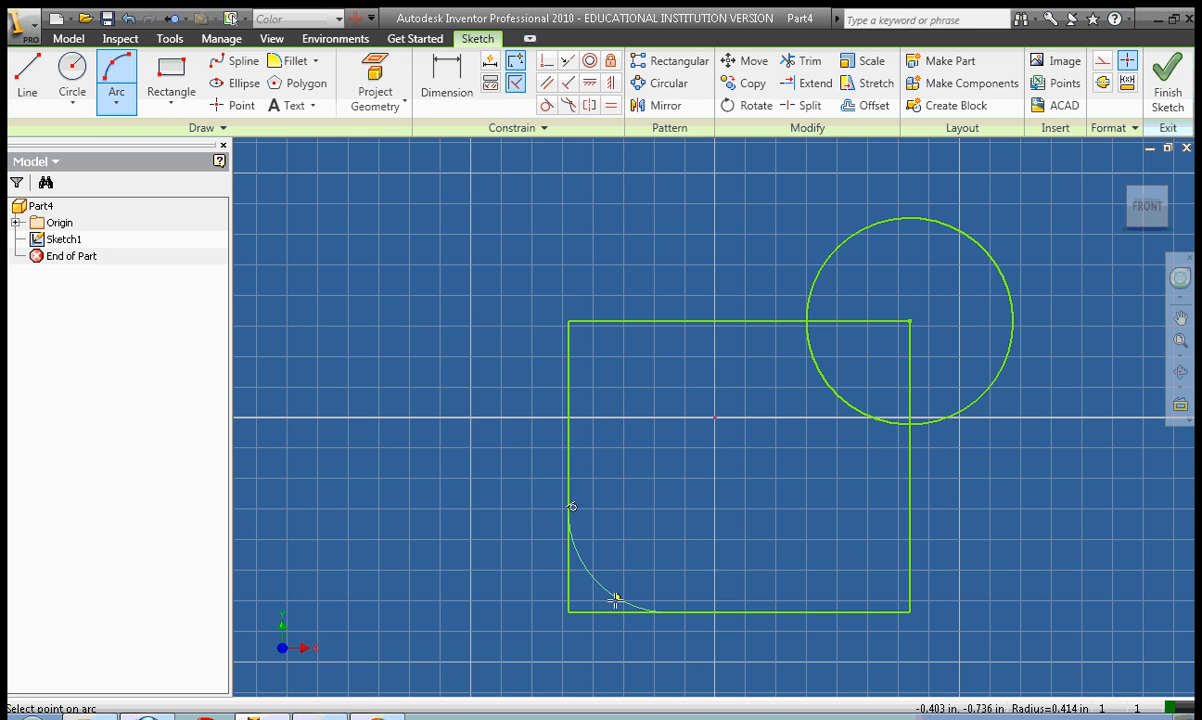
{"action": "mouse_move", "coordinate": [600, 584]}
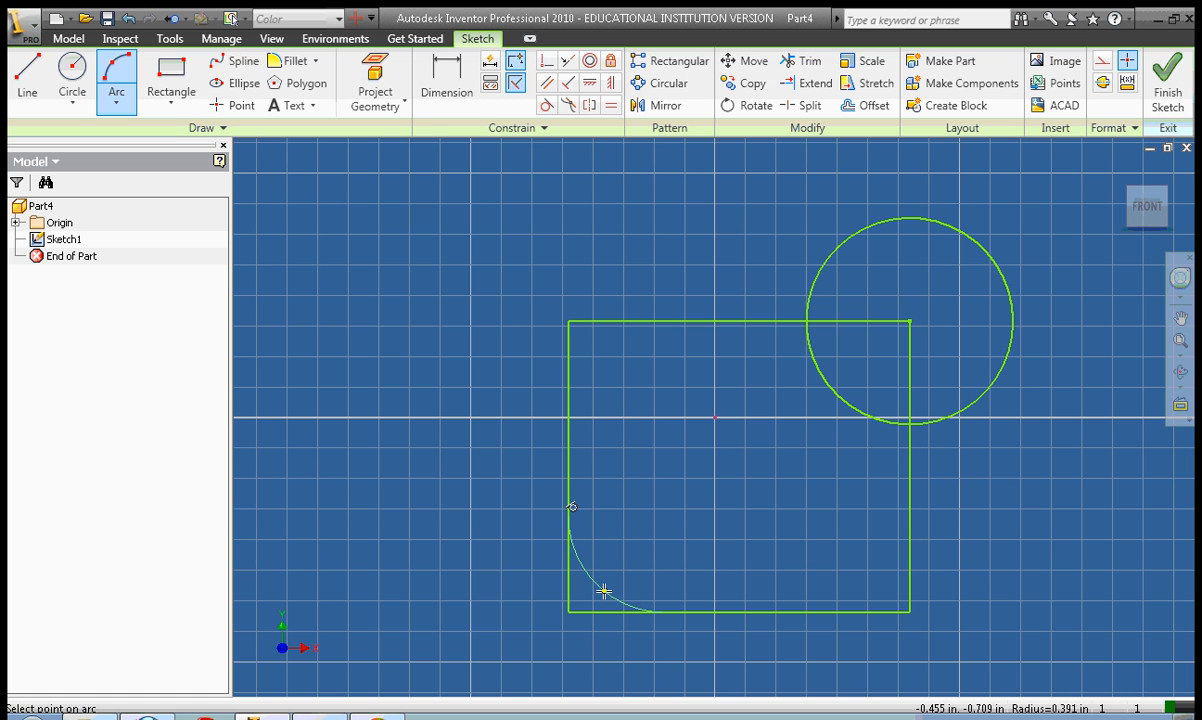
{"action": "left_click", "coordinate": [602, 592]}
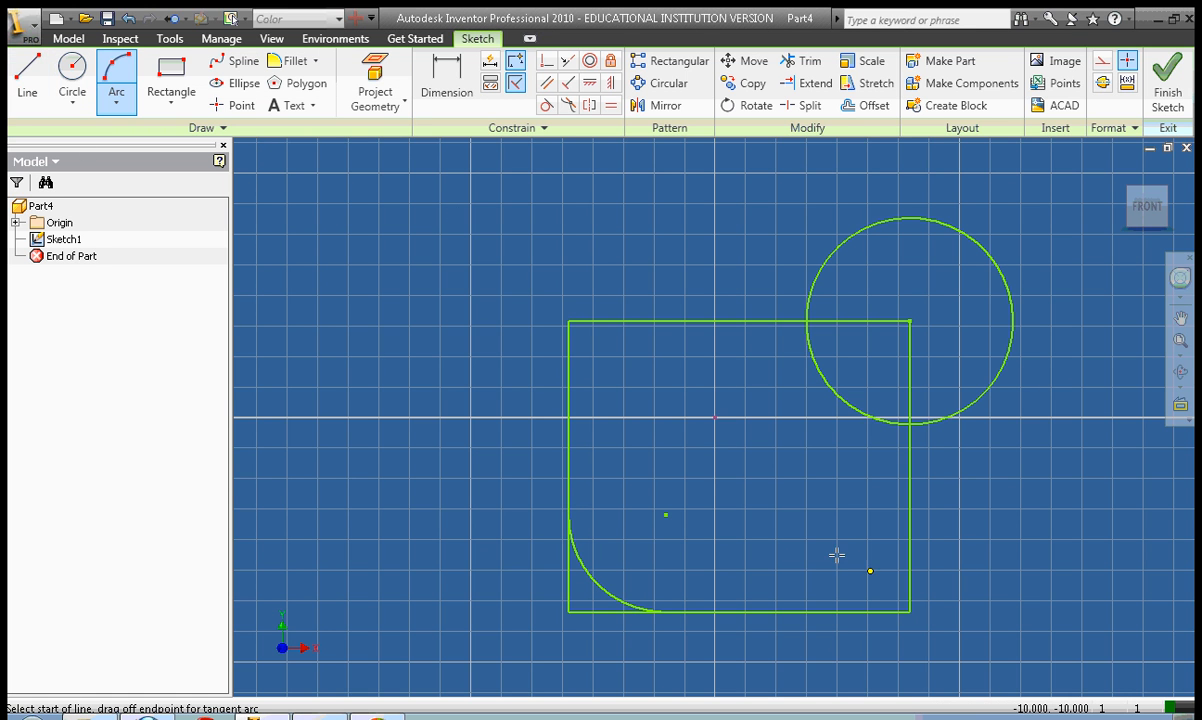
{"action": "left_click", "coordinate": [28, 76]}
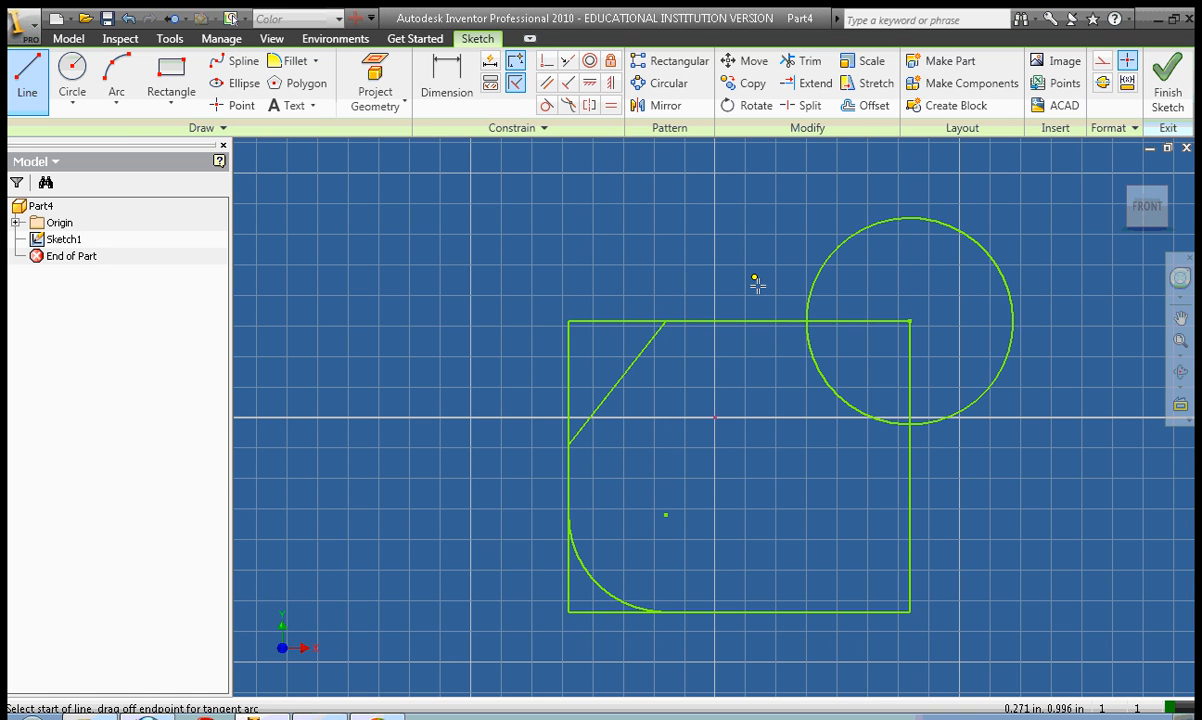
{"action": "left_click", "coordinate": [800, 60]}
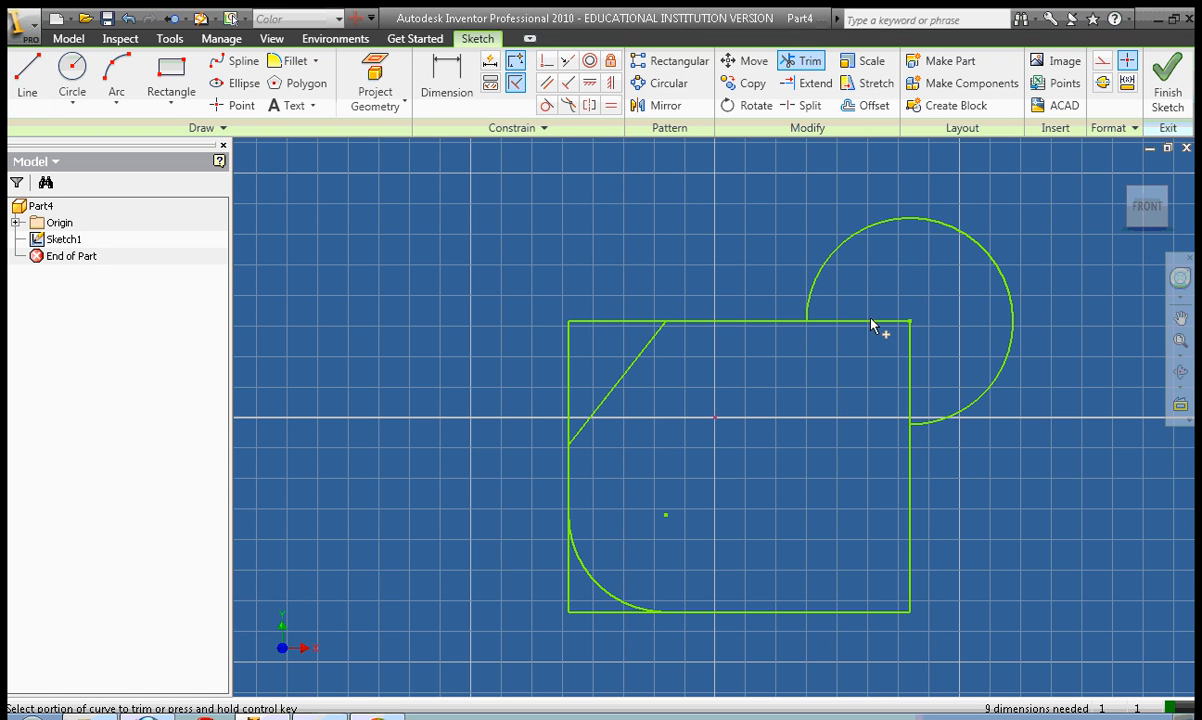
Trim the overlapping circle segment so the profile becomes one closed outline.
{"action": "left_click", "coordinate": [872, 324]}
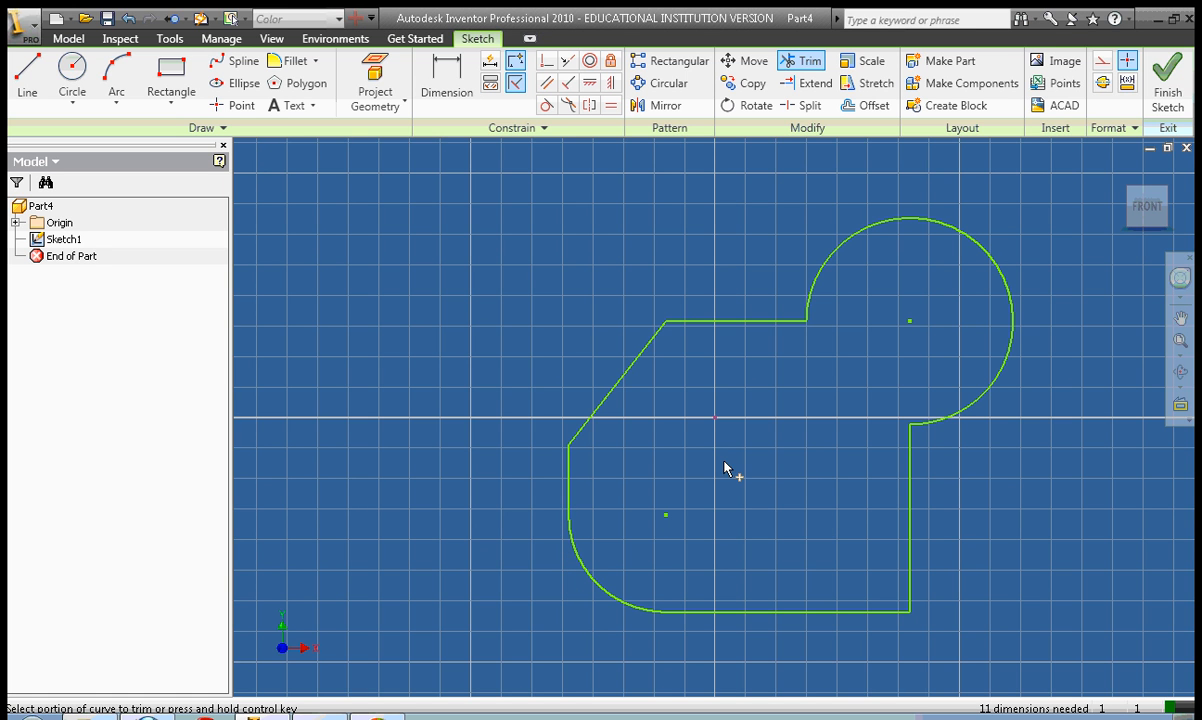
{"action": "mouse_move", "coordinate": [808, 458]}
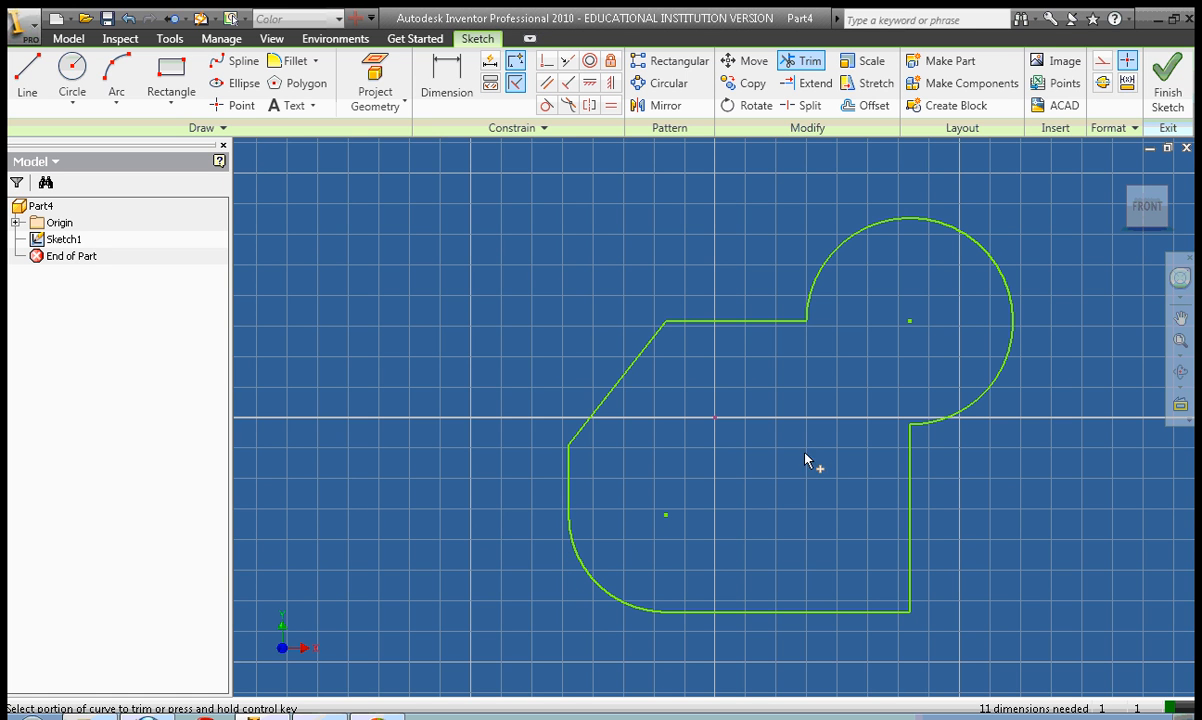
{"action": "mouse_move", "coordinate": [624, 218]}
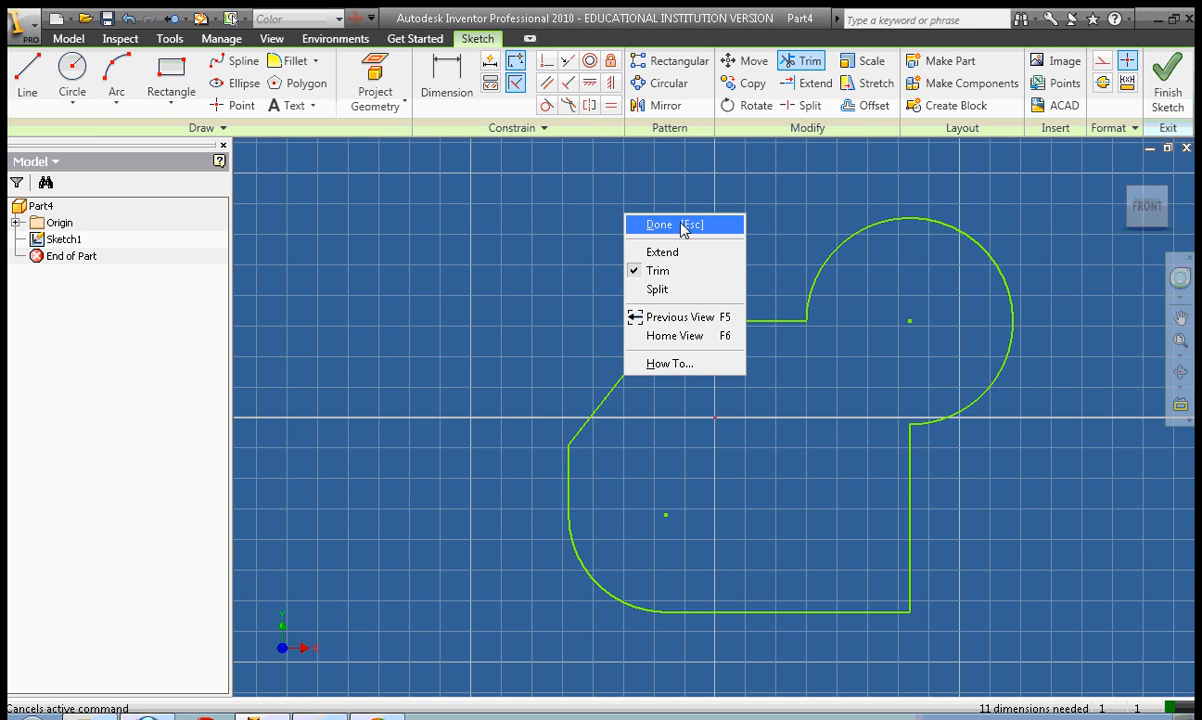
Show all sketch constraints and delete the constraint on the top straight edge.
{"action": "right_click", "coordinate": [680, 230]}
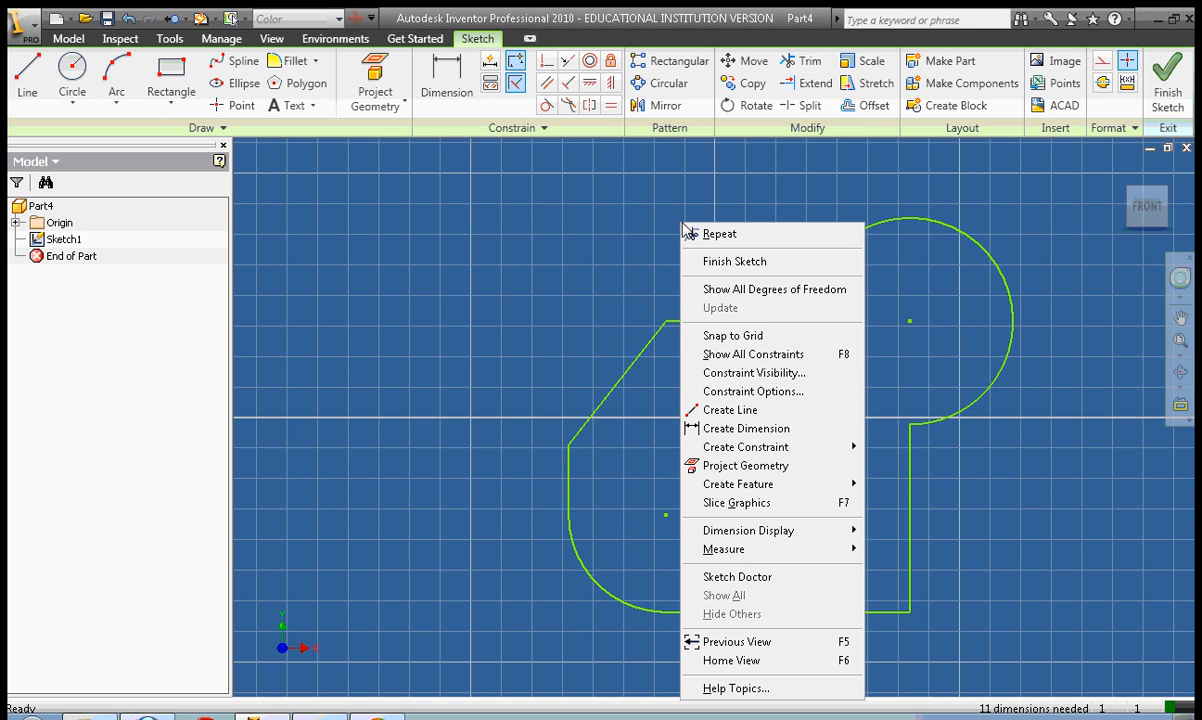
{"action": "left_click", "coordinate": [752, 354]}
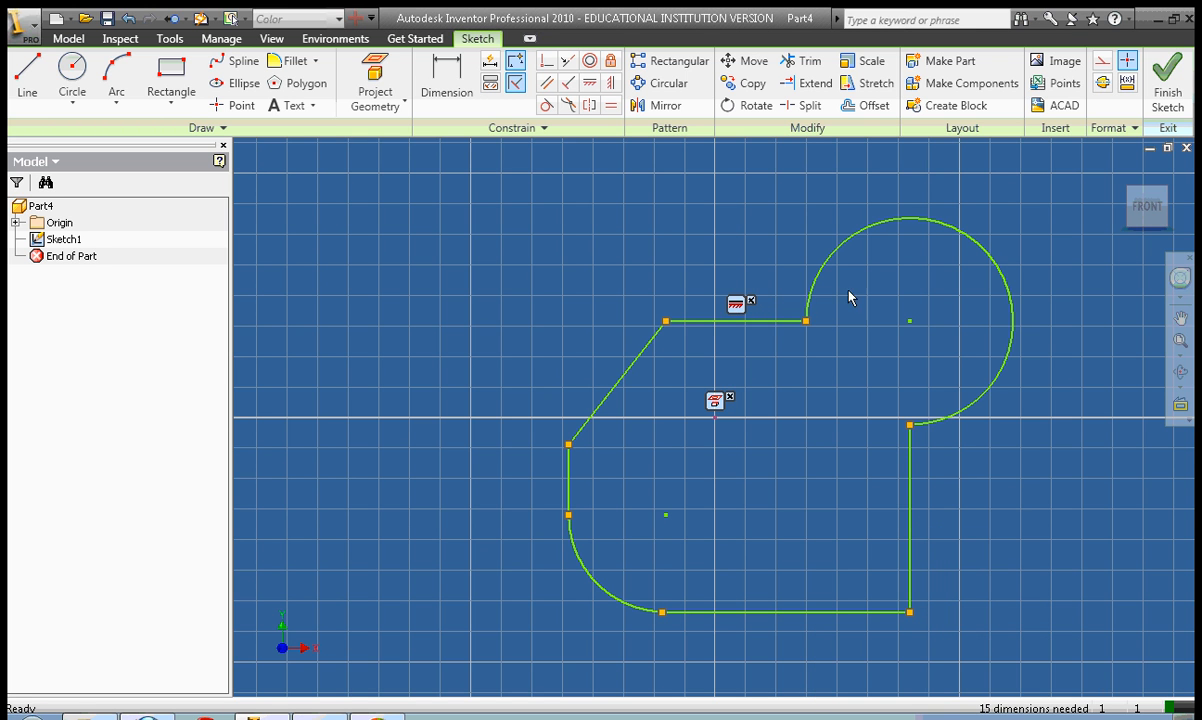
{"action": "right_click", "coordinate": [736, 304]}
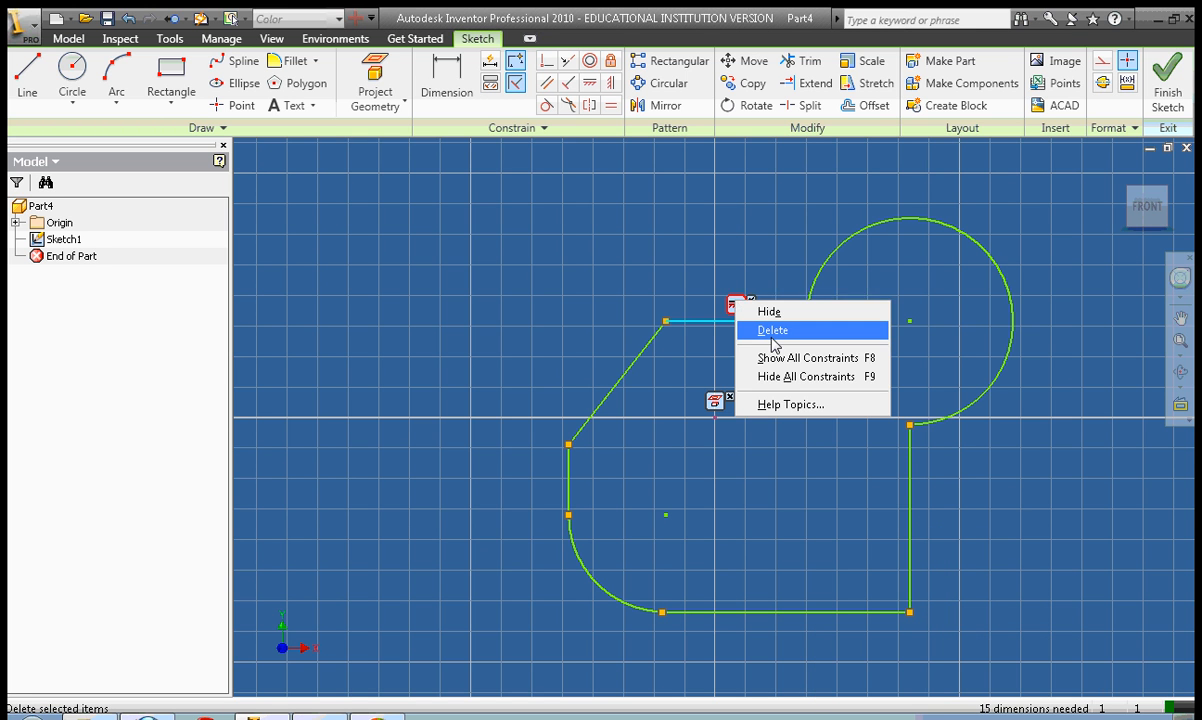
{"action": "left_click", "coordinate": [768, 312]}
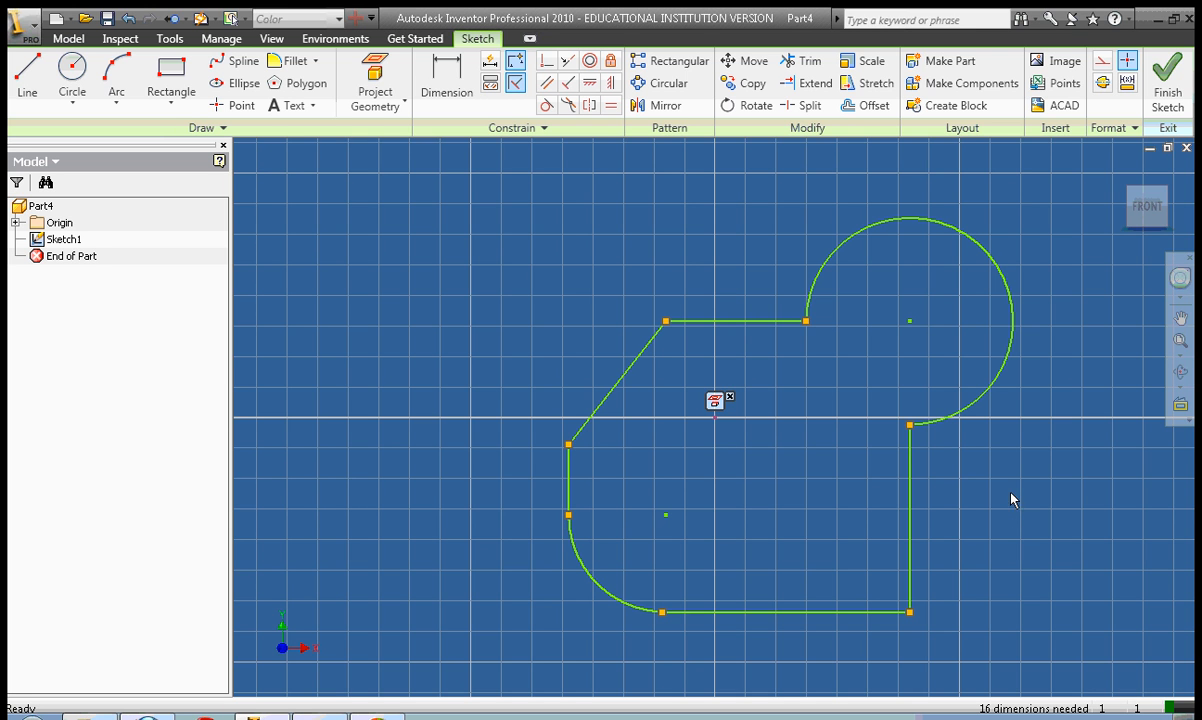
{"action": "mouse_move", "coordinate": [648, 242]}
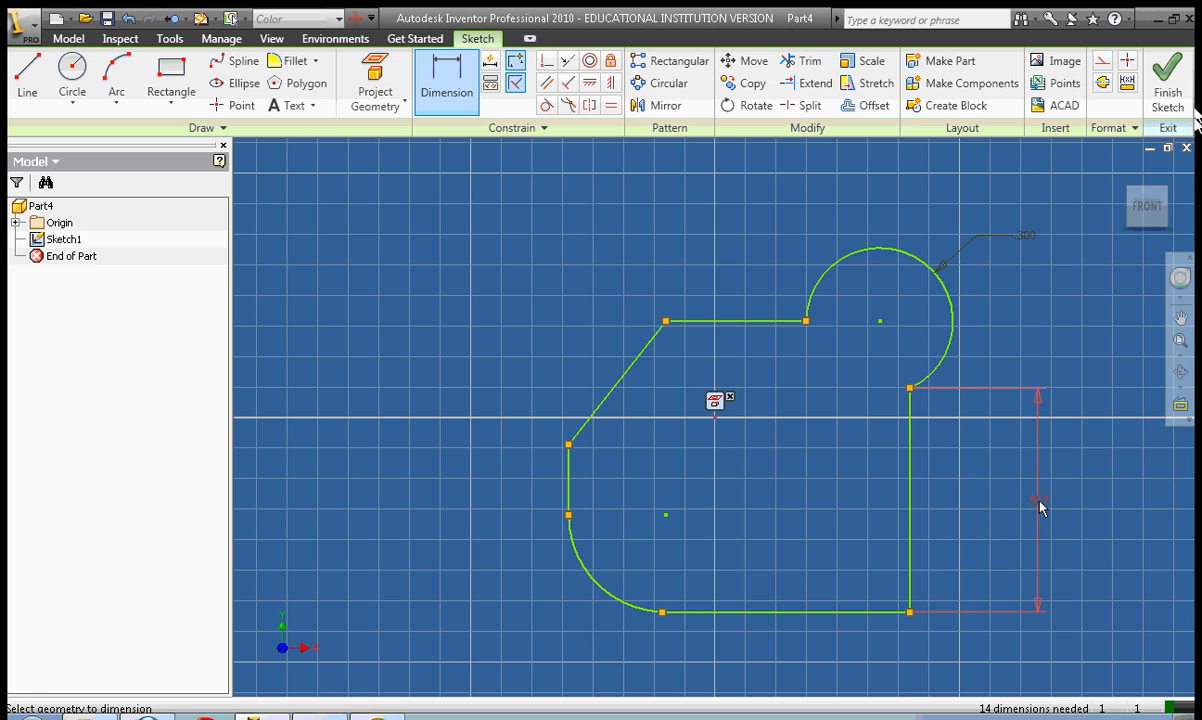
Place the right-side height dimension and set the top-to-diagonal angle to 120 degrees.
{"action": "left_click", "coordinate": [1036, 500]}
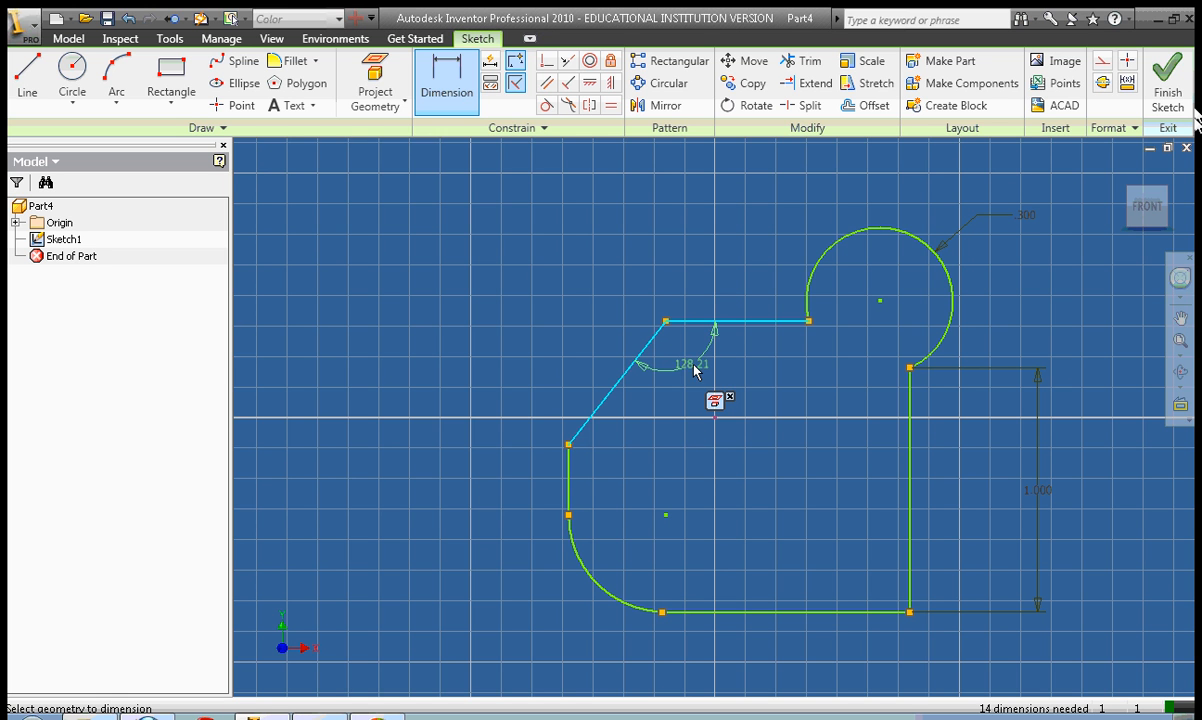
{"action": "left_click", "coordinate": [688, 364]}
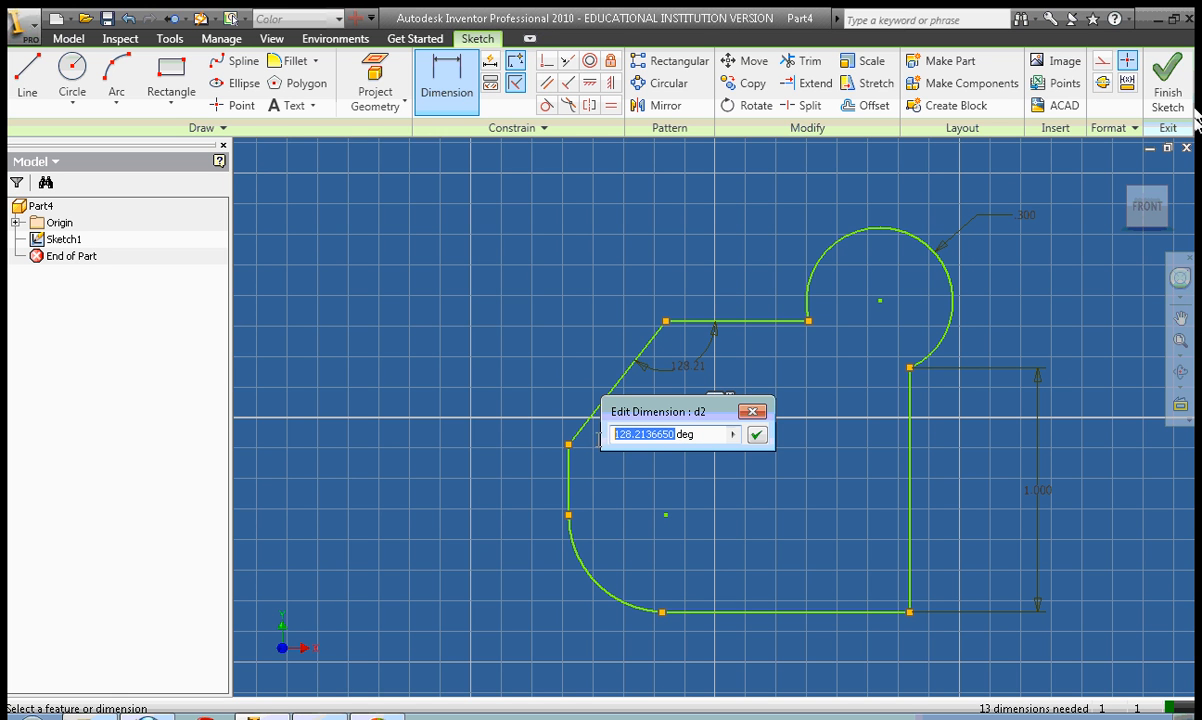
{"action": "type", "text": "120deg"}
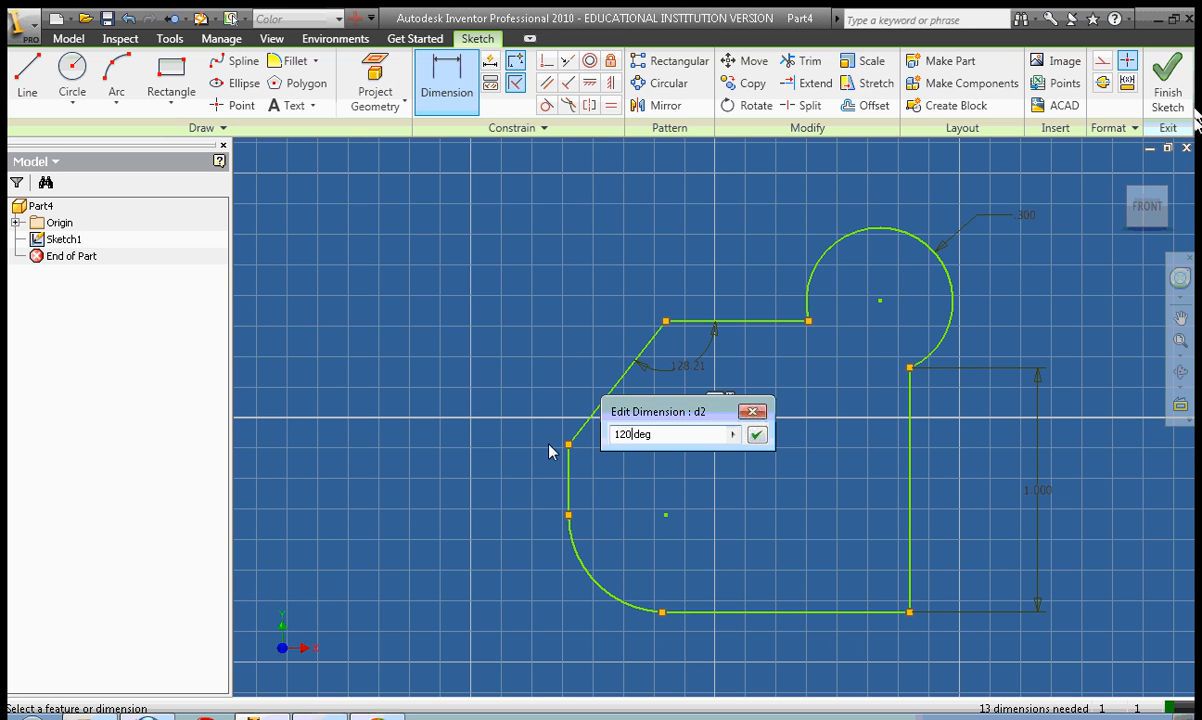
{"action": "mouse_move", "coordinate": [714, 376]}
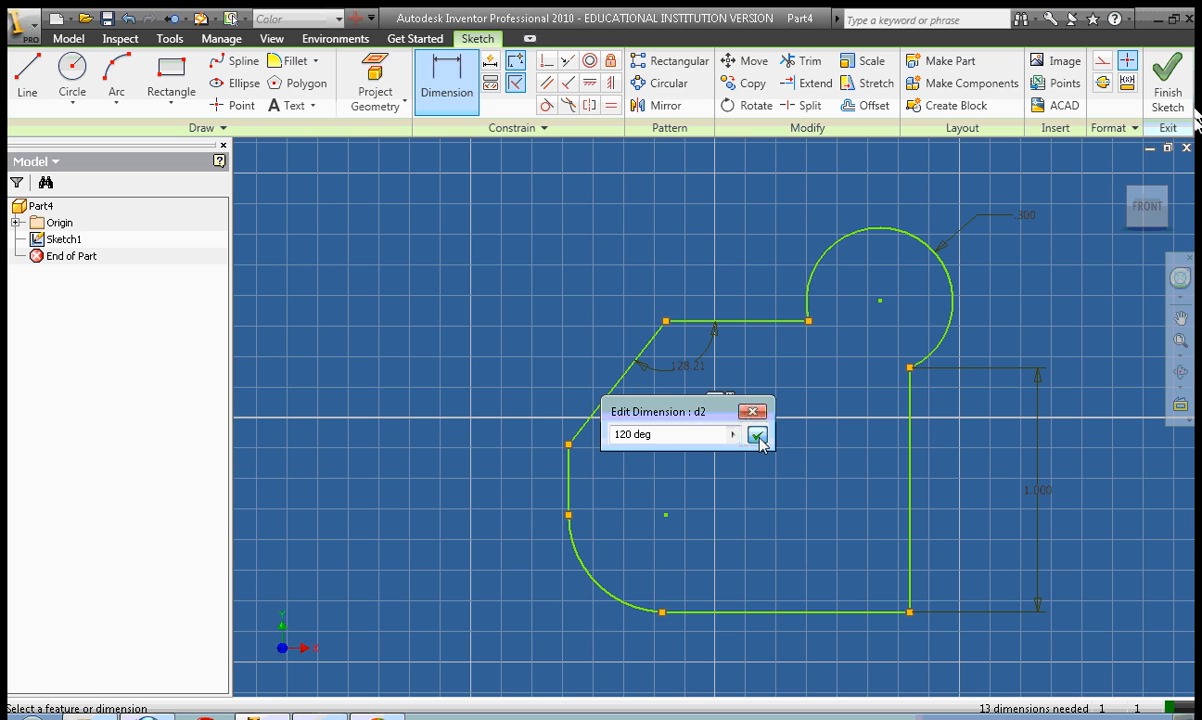
{"action": "left_click", "coordinate": [758, 434]}
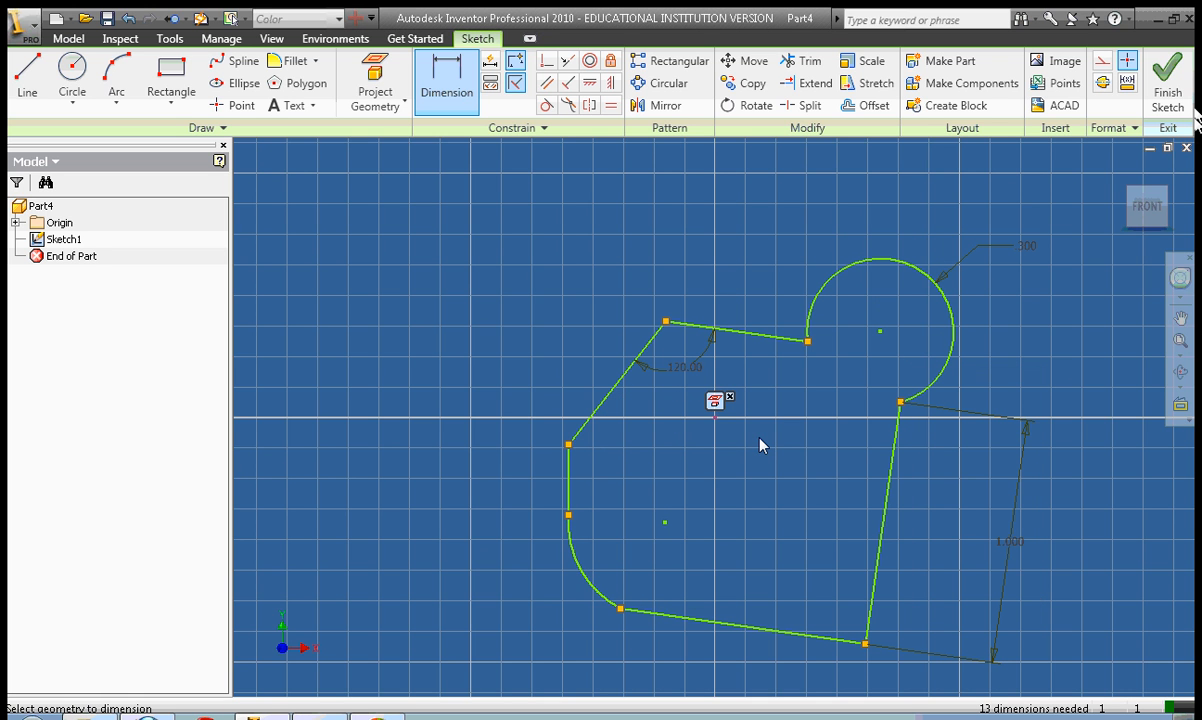
{"action": "mouse_move", "coordinate": [576, 476]}
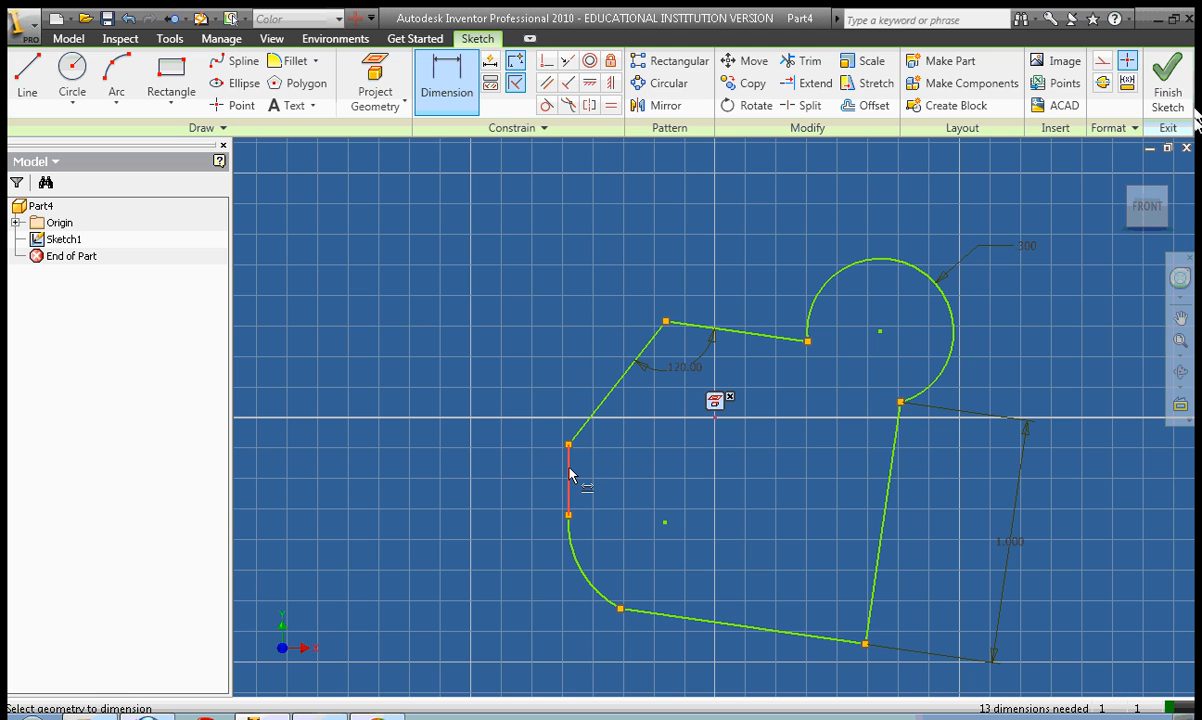
Add the left-corner angle, a 1 in bottom-edge length and a 0.5 in top-edge length.
{"action": "left_click", "coordinate": [568, 480]}
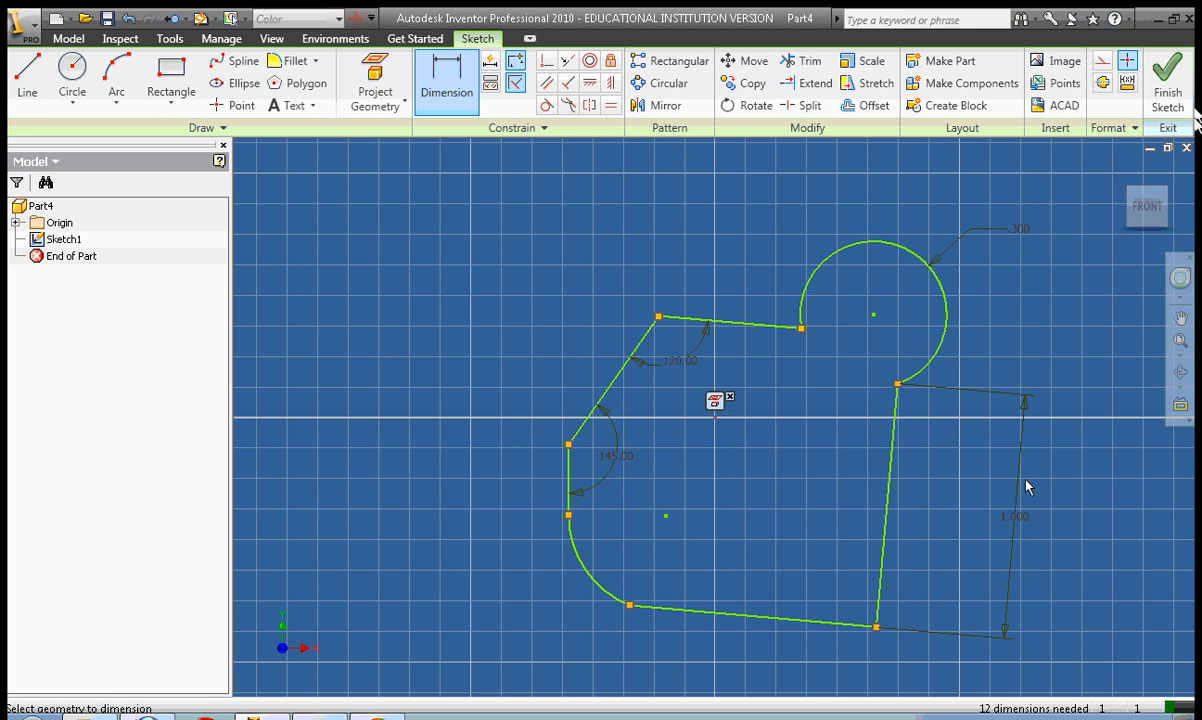
{"action": "mouse_move", "coordinate": [760, 630]}
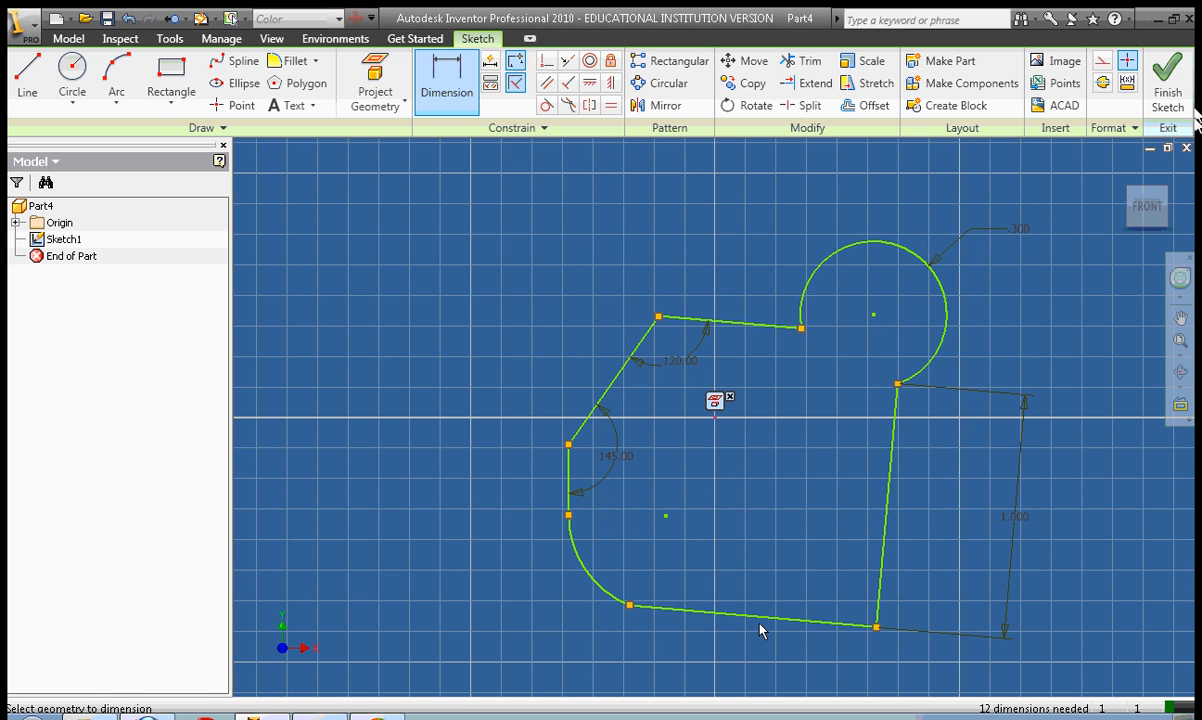
{"action": "left_click", "coordinate": [756, 624]}
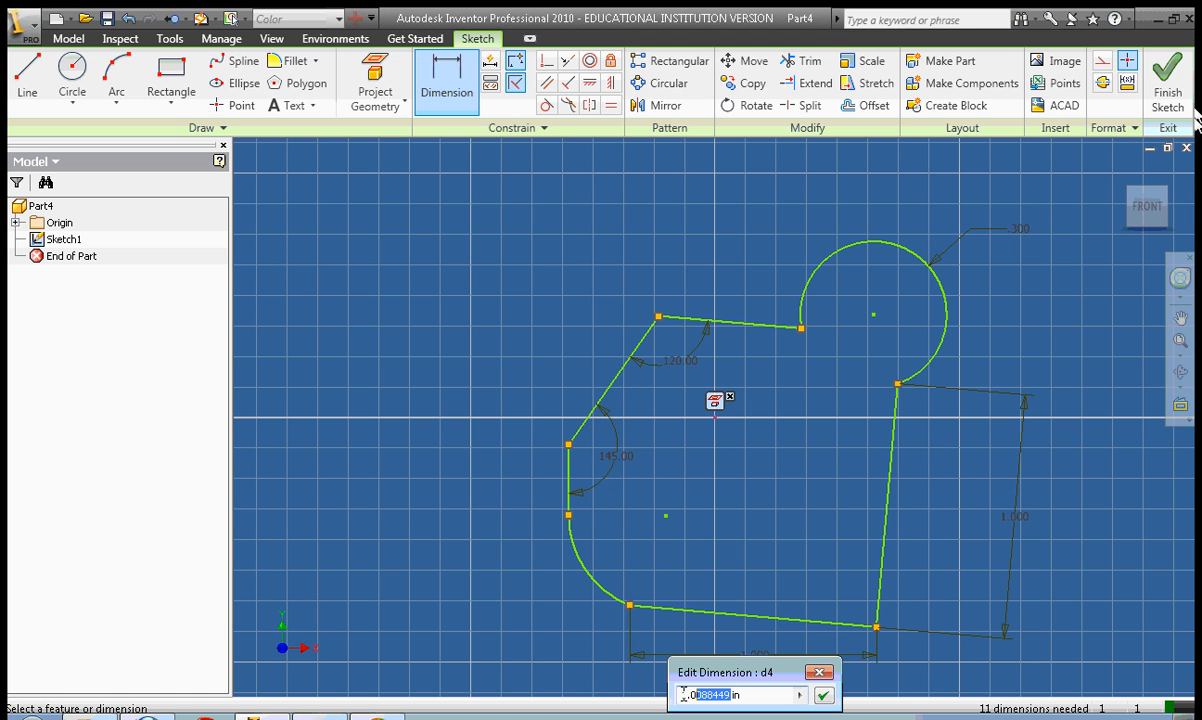
{"action": "type", "text": "100 in"}
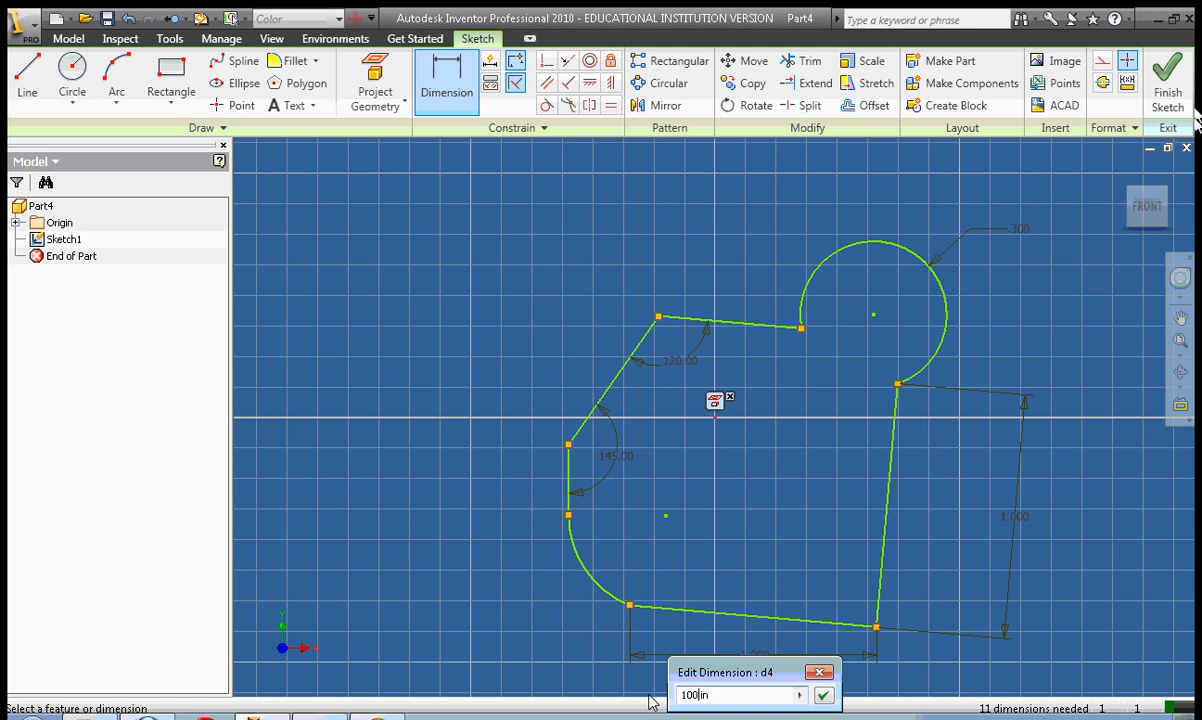
{"action": "type", "text": "1"}
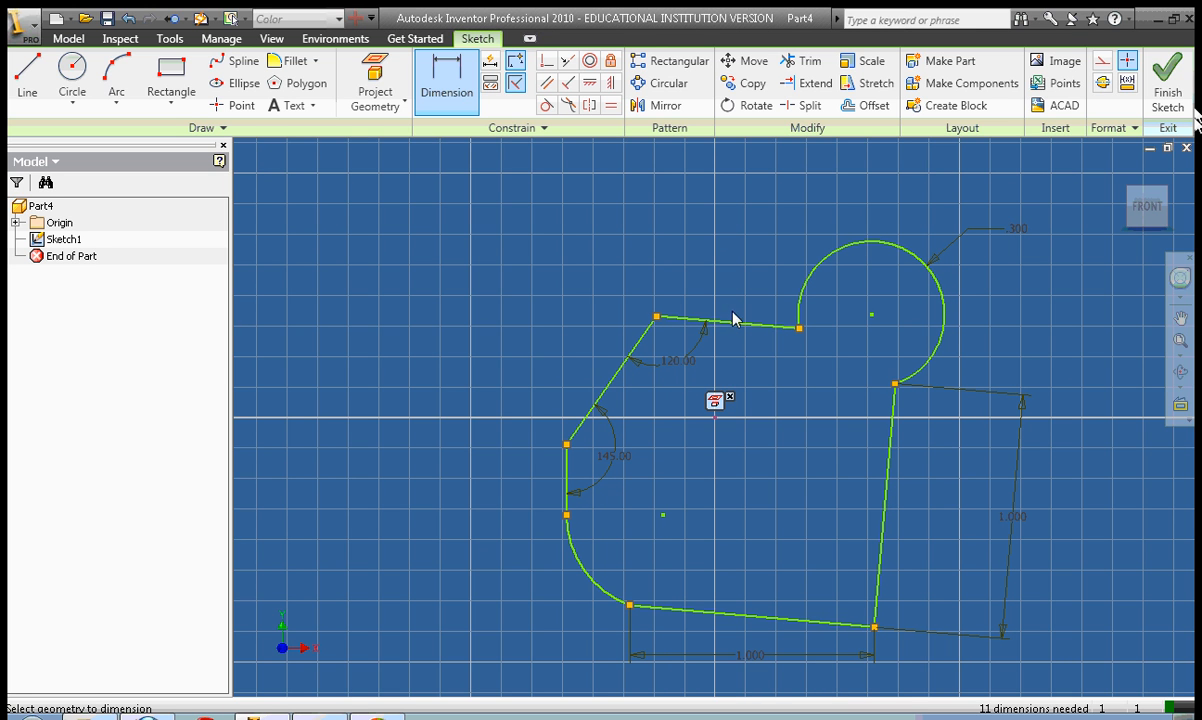
{"action": "left_click", "coordinate": [728, 328]}
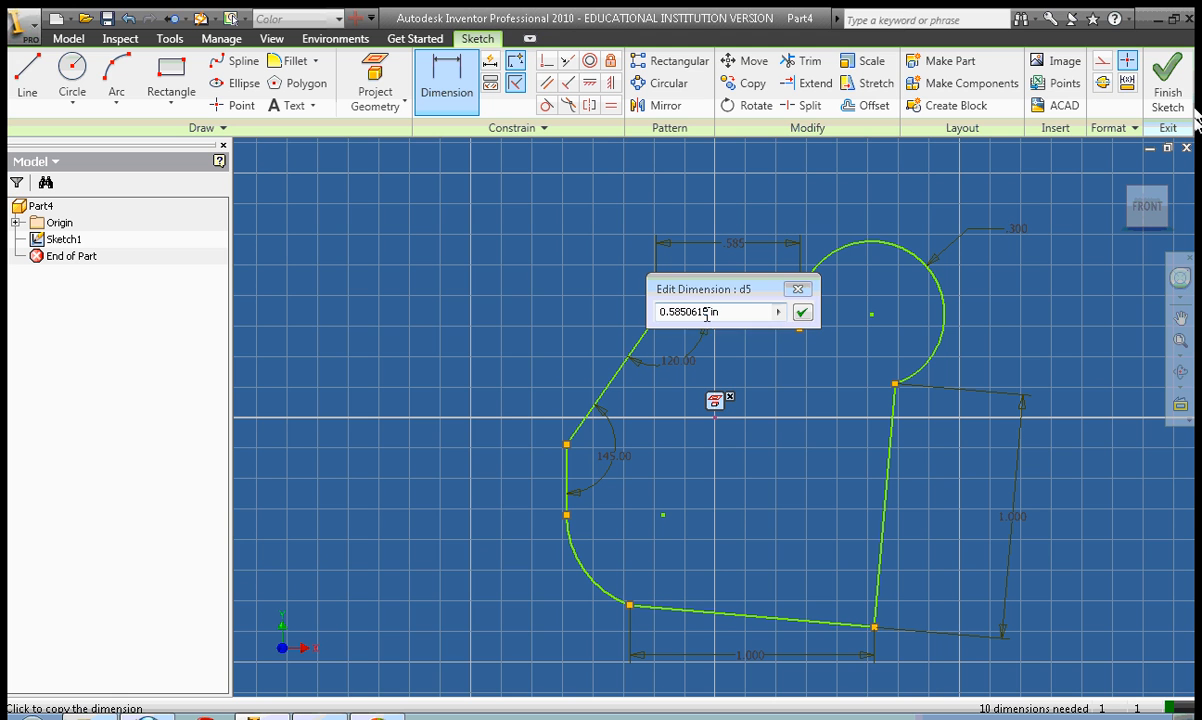
{"action": "type", "text": "0.5 in"}
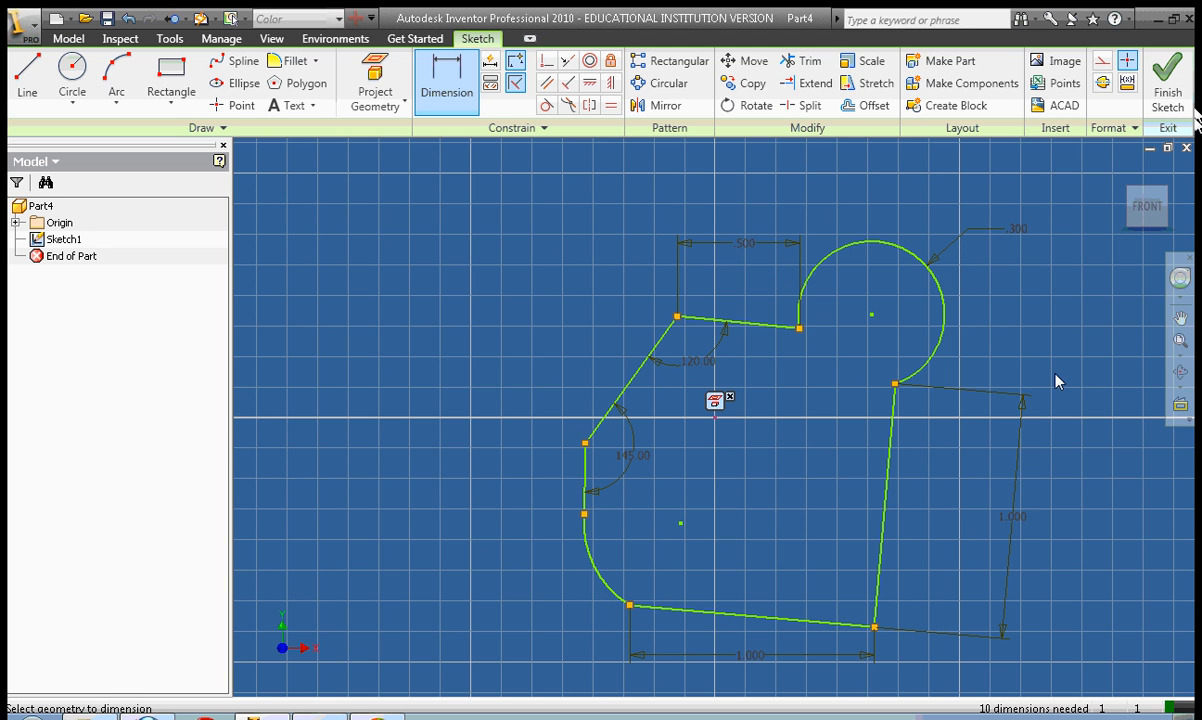
{"action": "mouse_move", "coordinate": [1050, 356]}
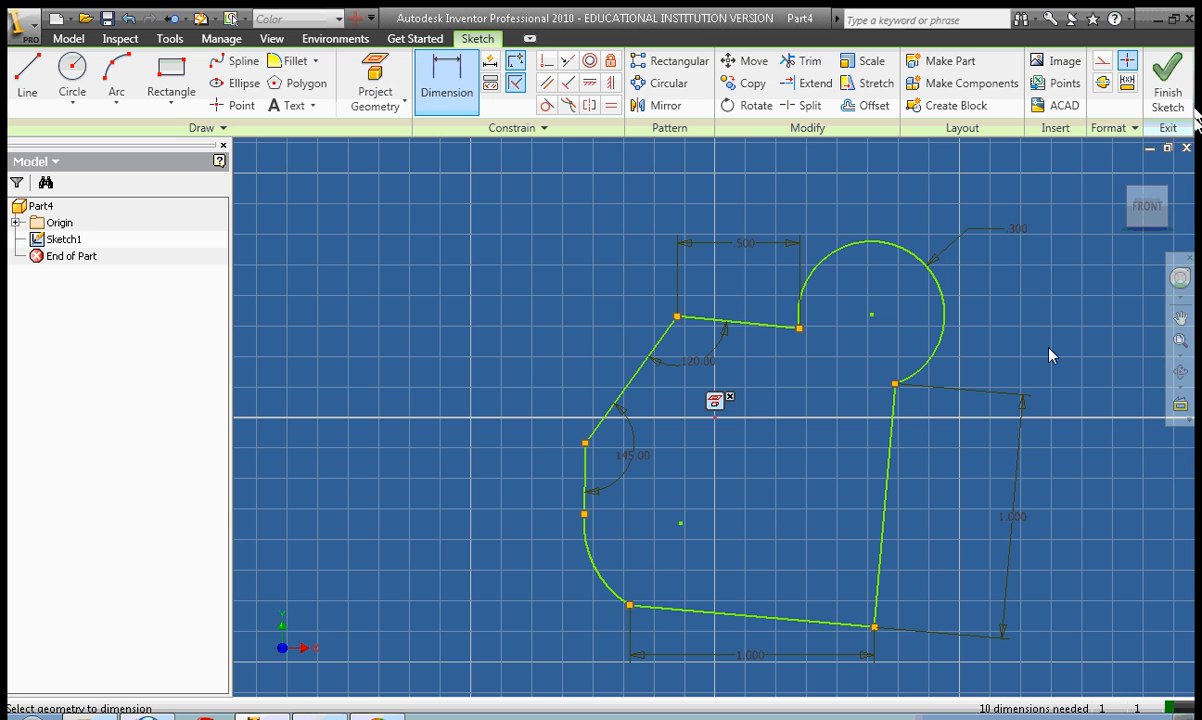
{"action": "mouse_move", "coordinate": [1058, 408]}
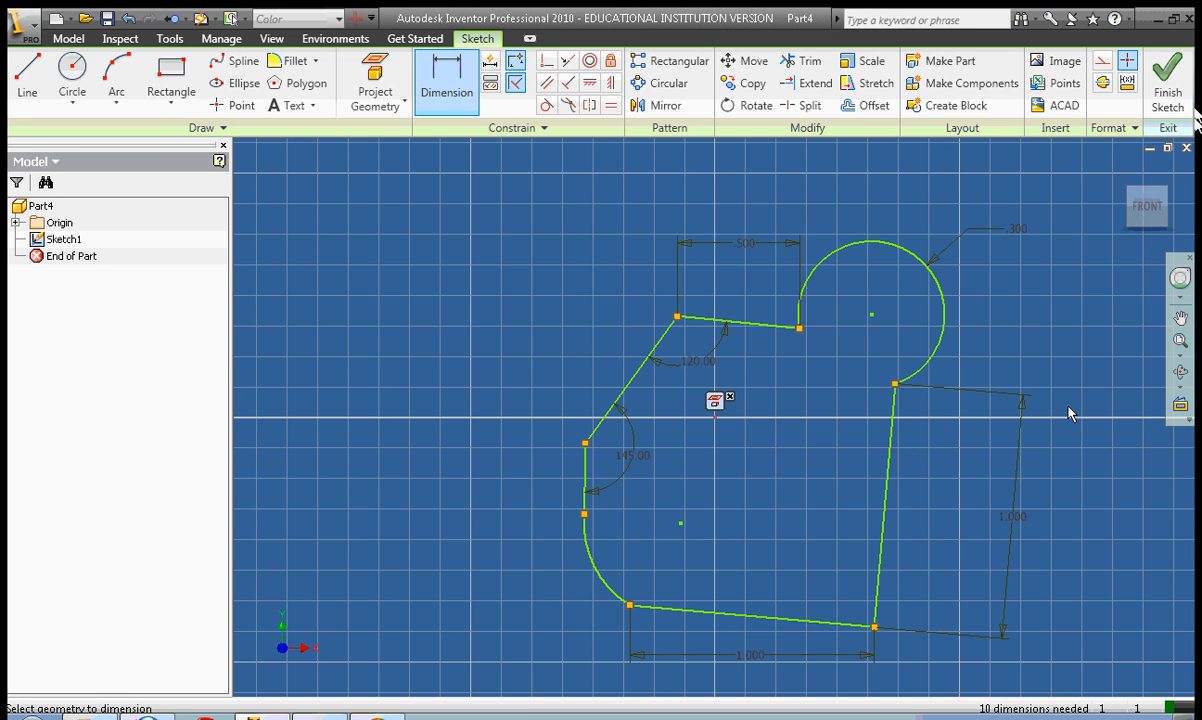
{"action": "mouse_move", "coordinate": [558, 176]}
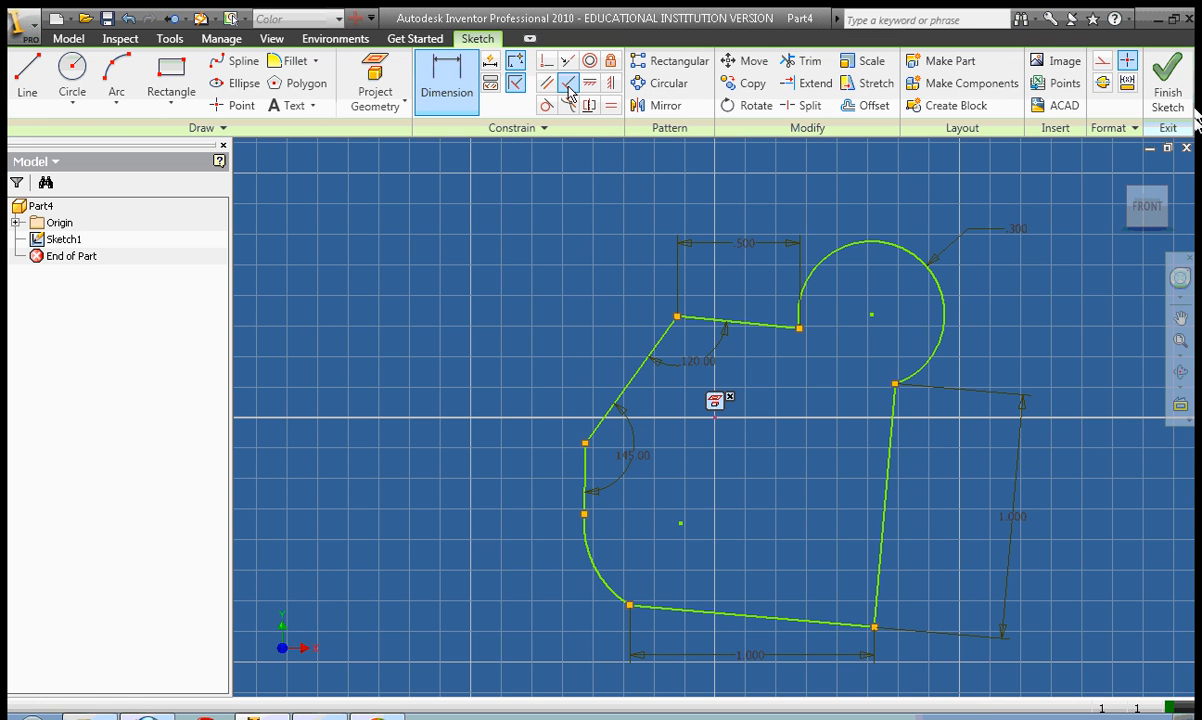
Constrain the right edge vertical and the top short edge horizontal with Perpendicular and Vertical/Horizontal.
{"action": "left_click", "coordinate": [884, 500]}
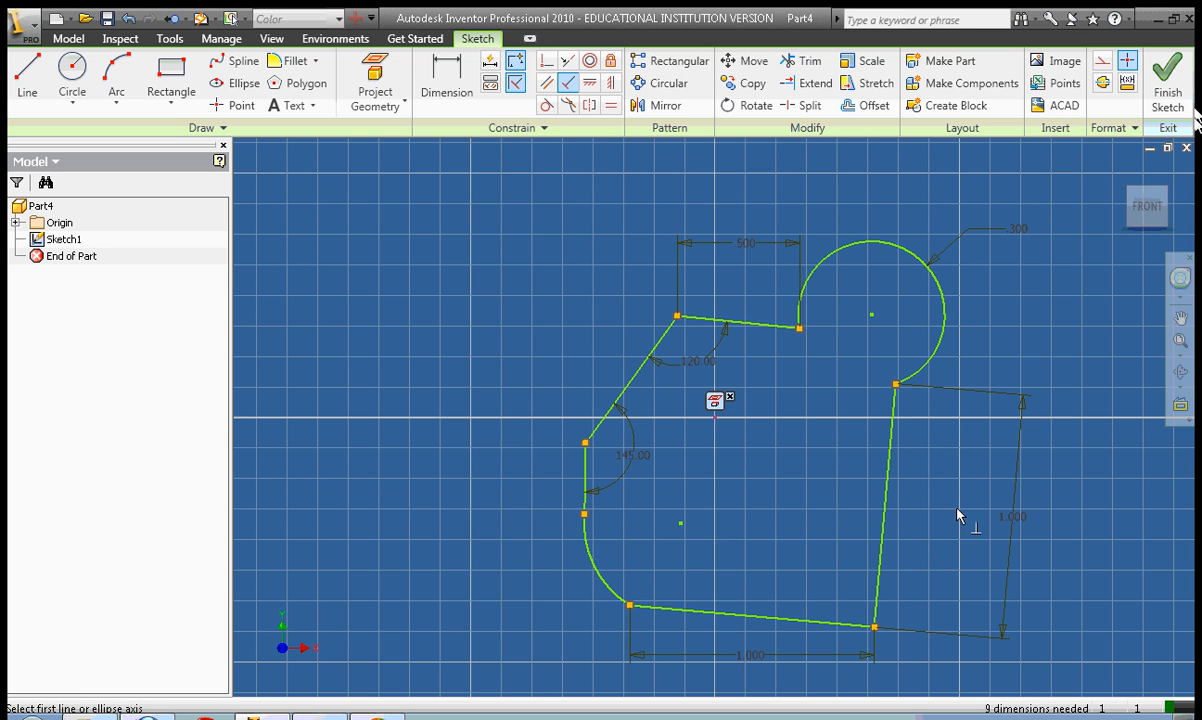
{"action": "right_click", "coordinate": [958, 516]}
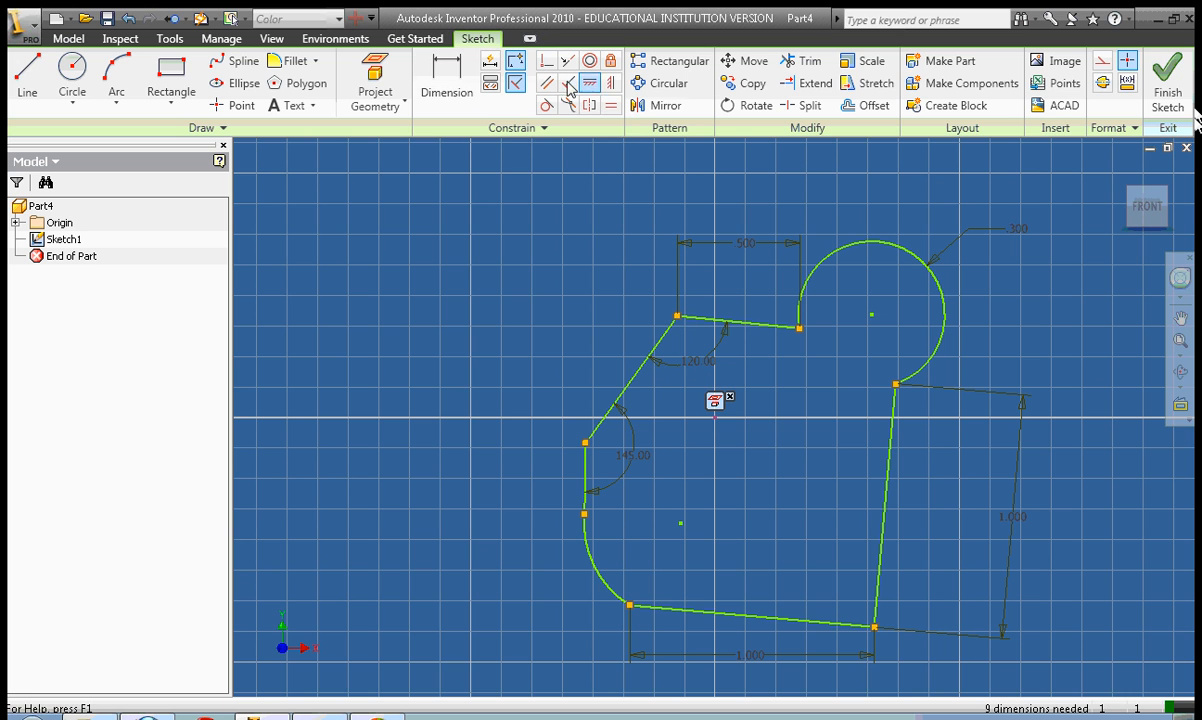
{"action": "left_click", "coordinate": [740, 322]}
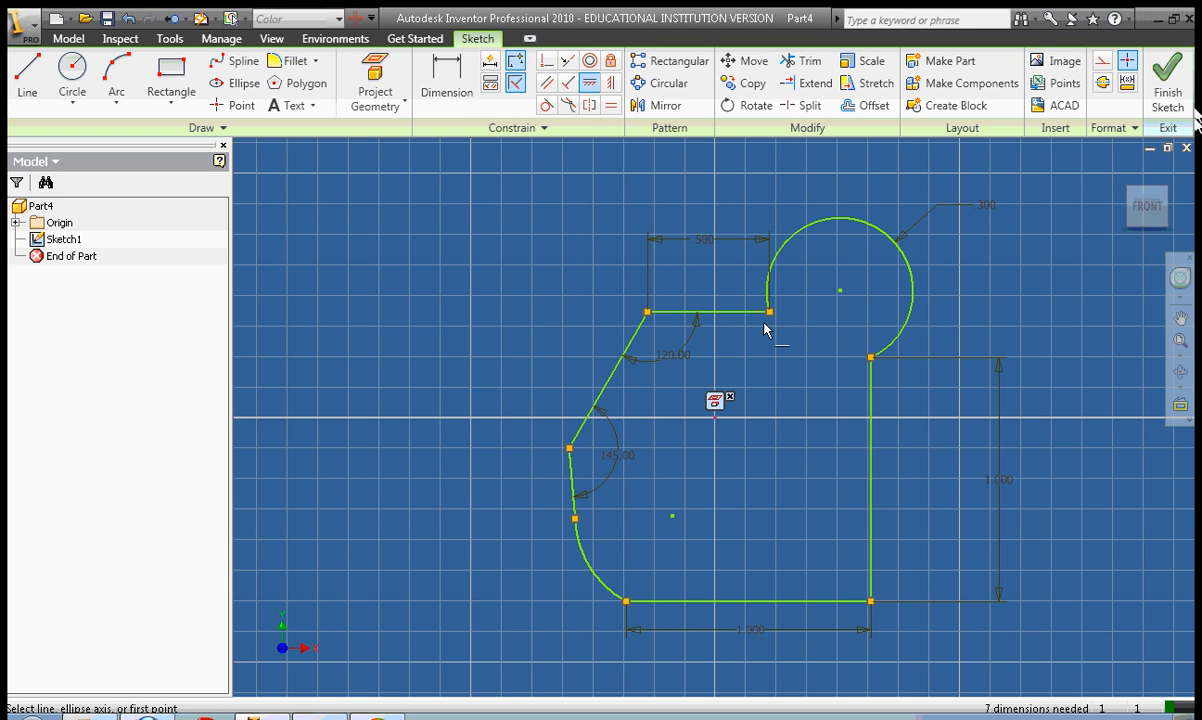
{"action": "right_click", "coordinate": [764, 330]}
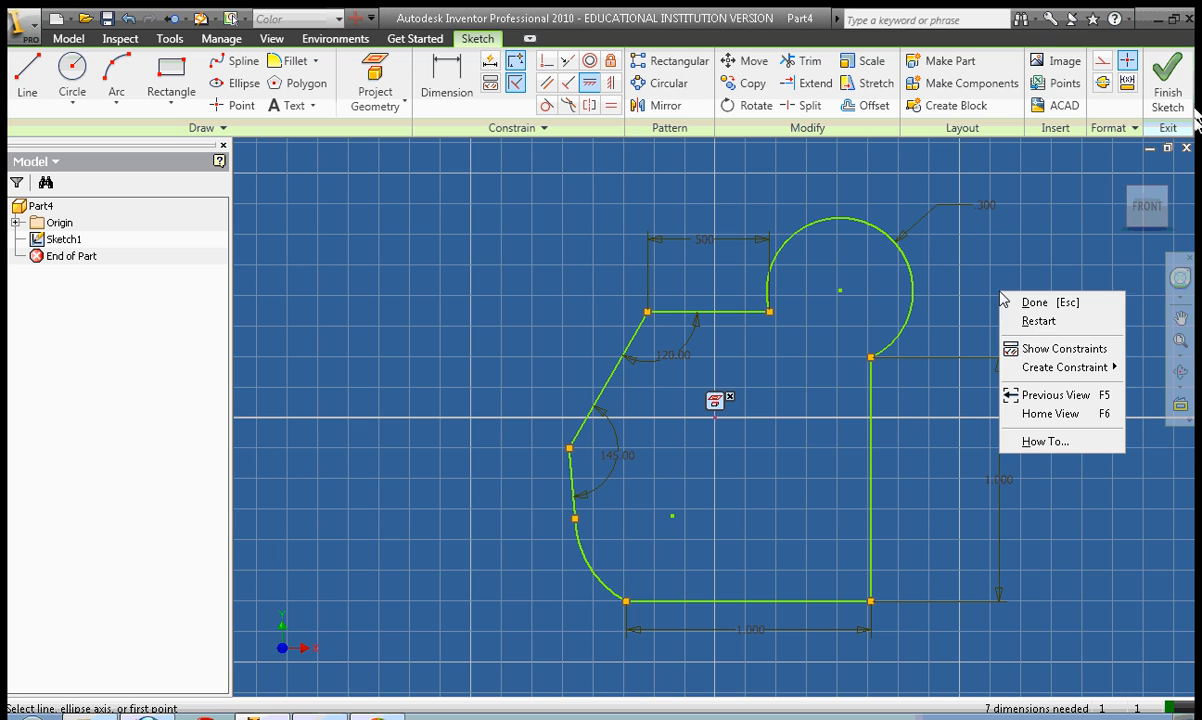
{"action": "left_click", "coordinate": [1034, 302]}
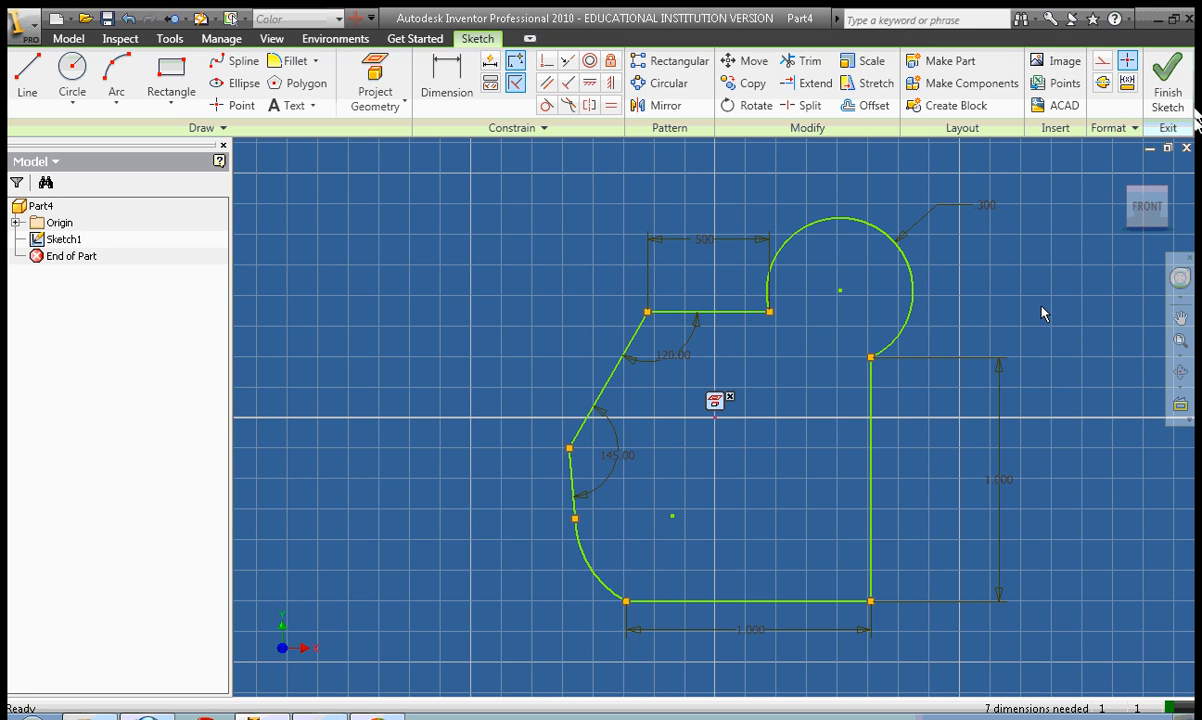
{"action": "mouse_move", "coordinate": [856, 396]}
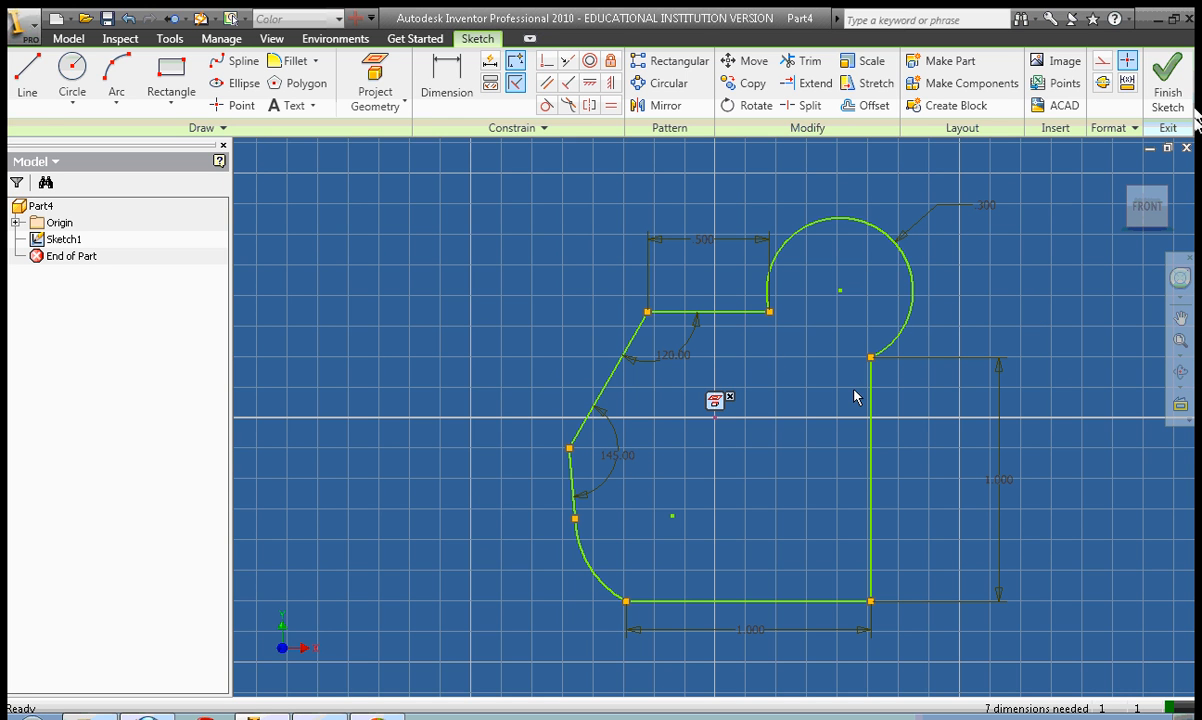
Draw a 0.25 in diameter hole circle concentric with the top-right round lobe.
{"action": "left_click", "coordinate": [72, 76]}
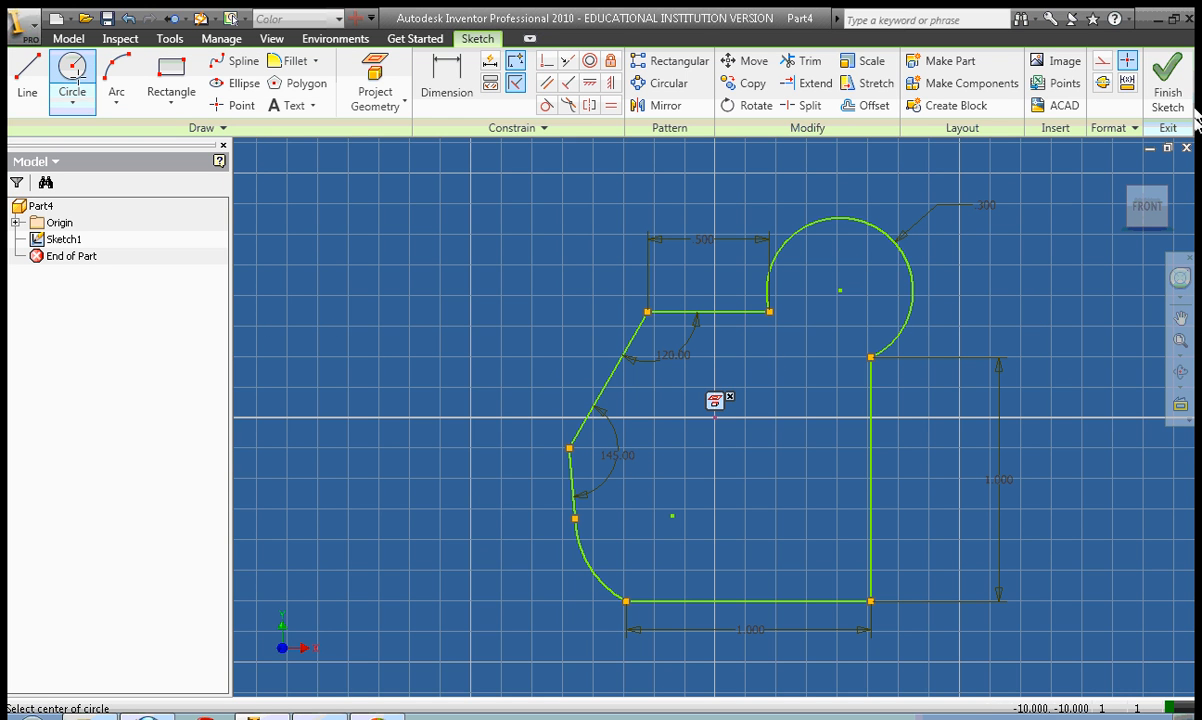
{"action": "mouse_move", "coordinate": [804, 392]}
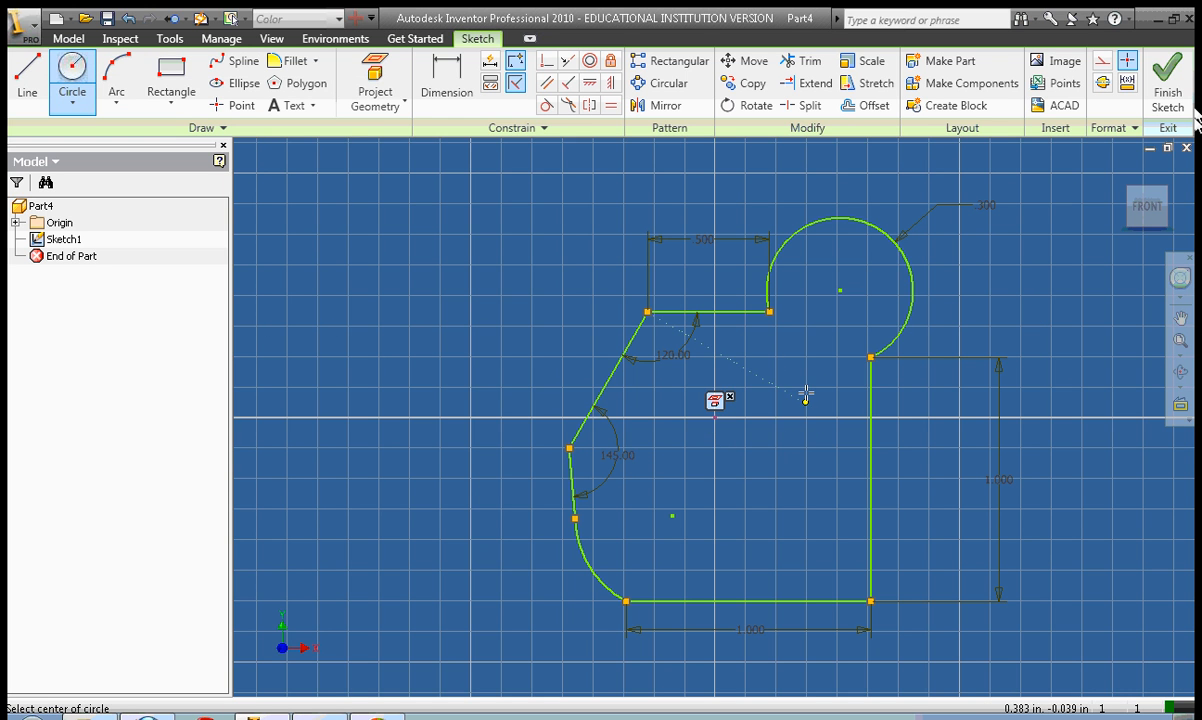
{"action": "left_click", "coordinate": [804, 392]}
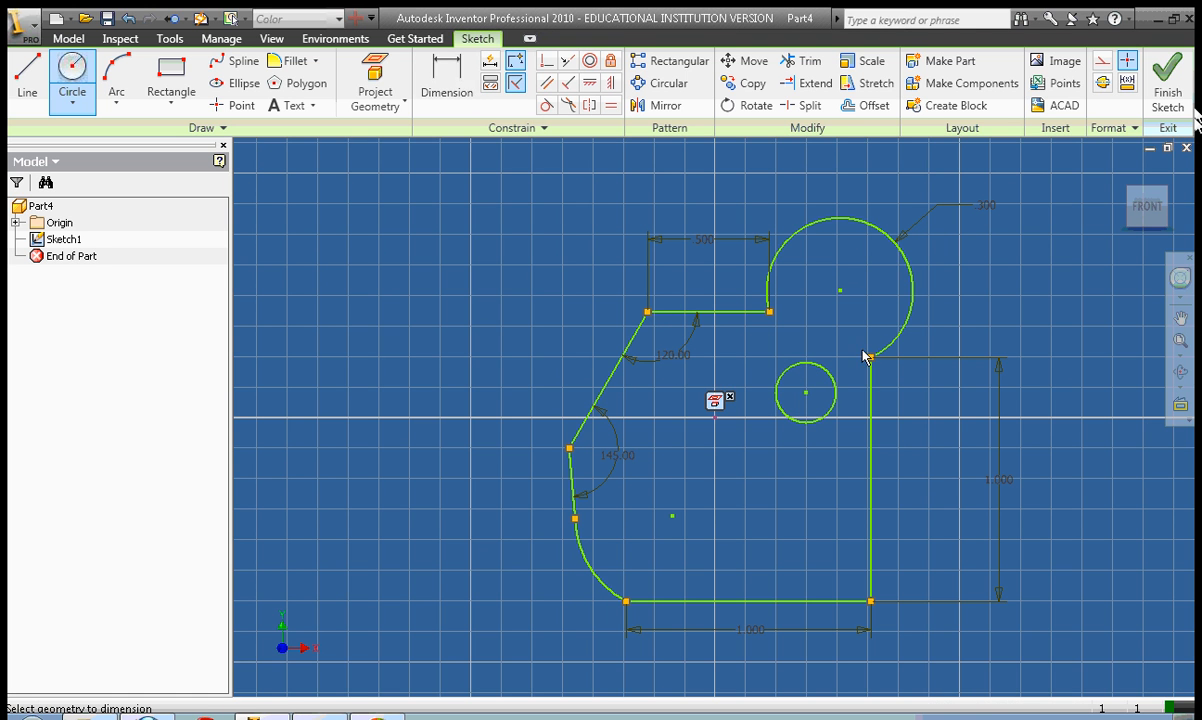
{"action": "left_click", "coordinate": [446, 84]}
{"action": "type", "text": "0.25"}
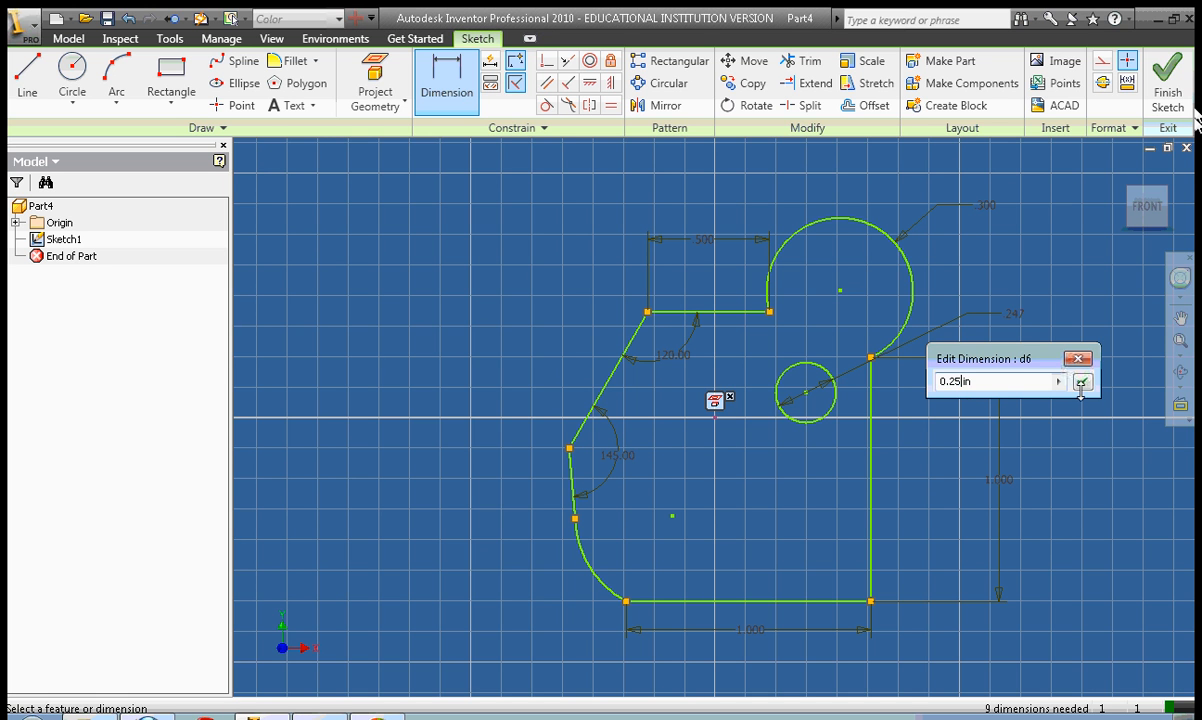
{"action": "left_click", "coordinate": [1080, 380]}
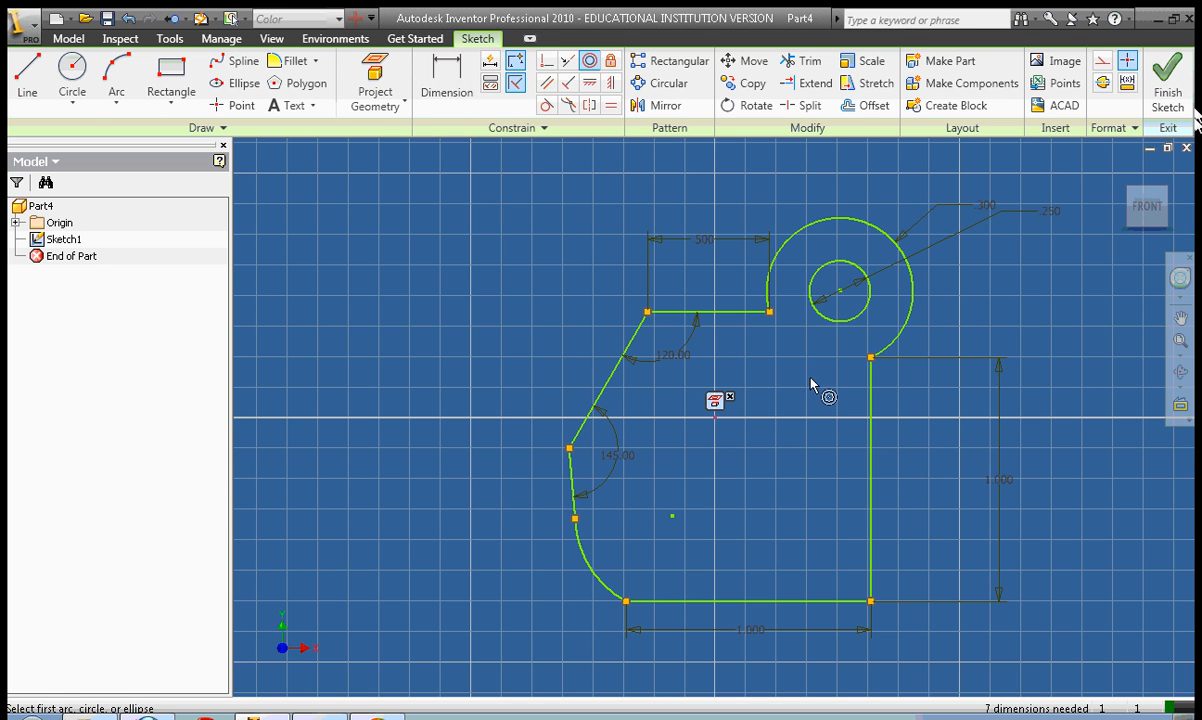
Draw a 0.5 in diameter hole circle concentric with the rounded lower-left corner.
{"action": "left_click", "coordinate": [72, 76]}
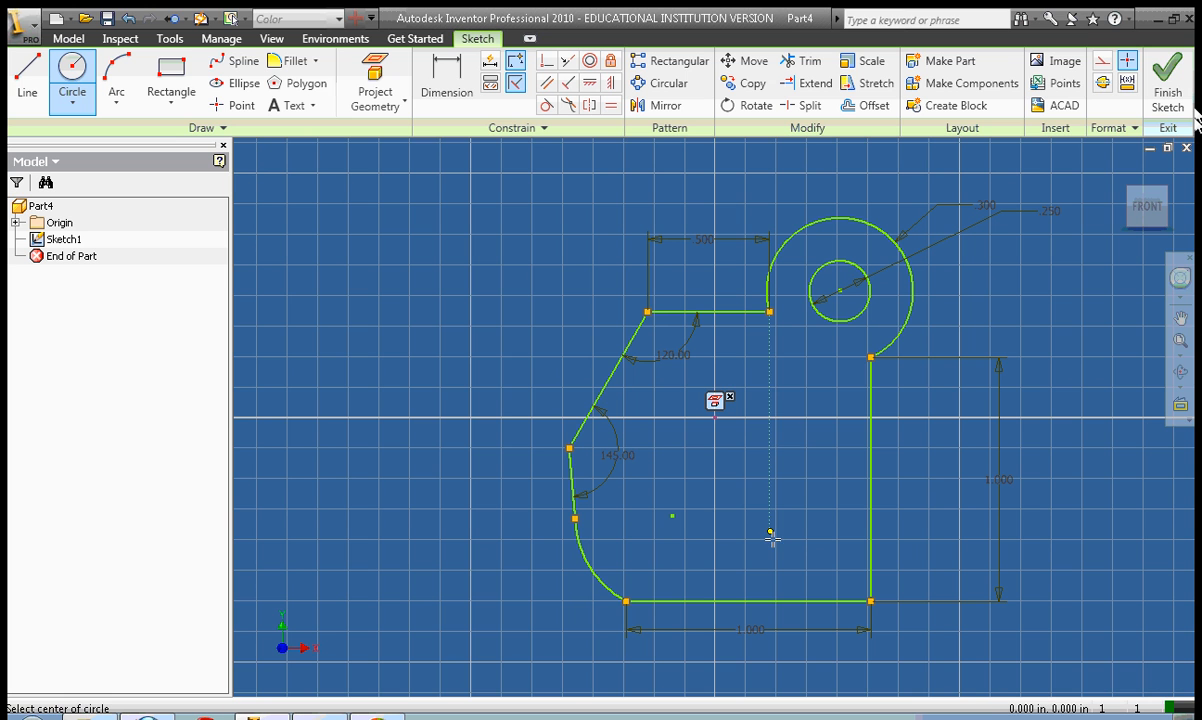
{"action": "left_click", "coordinate": [776, 538]}
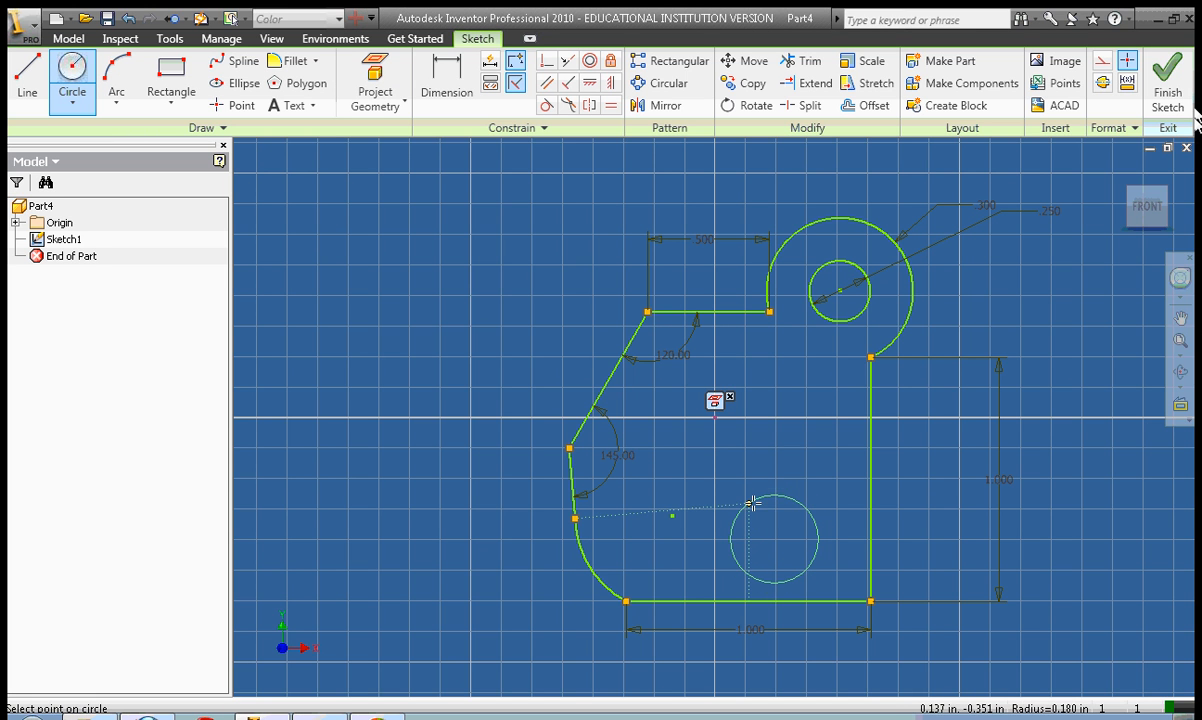
{"action": "right_click", "coordinate": [752, 504]}
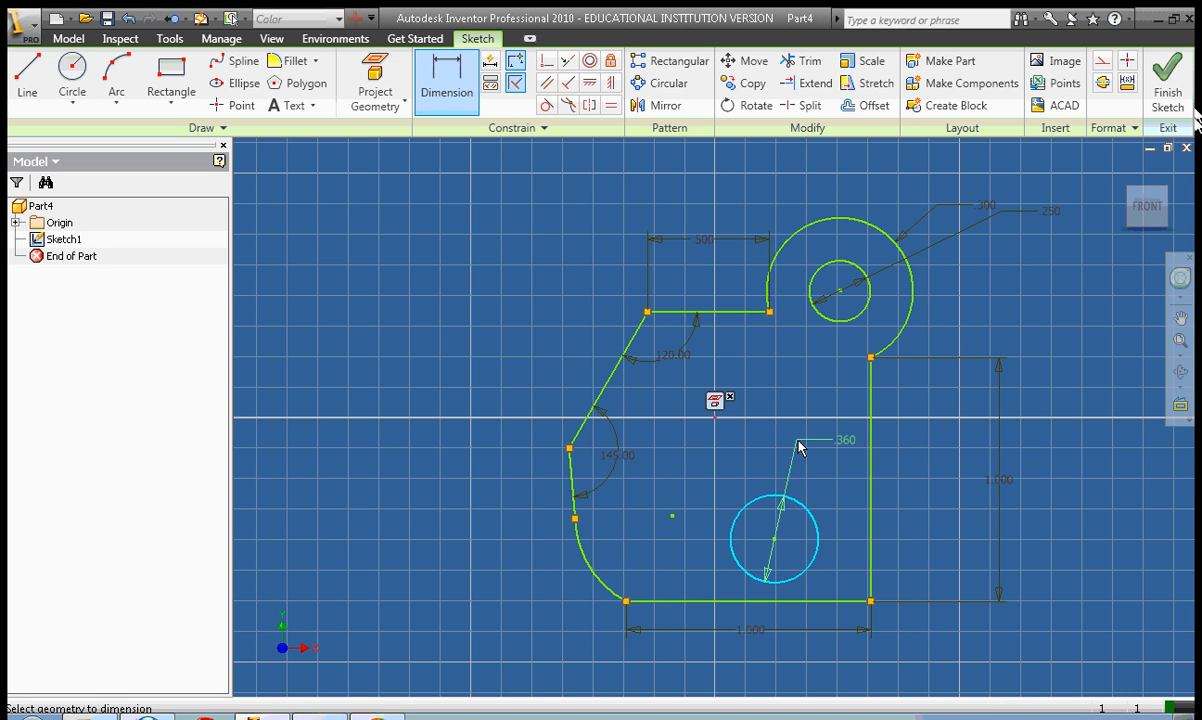
{"action": "left_click", "coordinate": [776, 540]}
{"action": "type", "text": "0.5"}
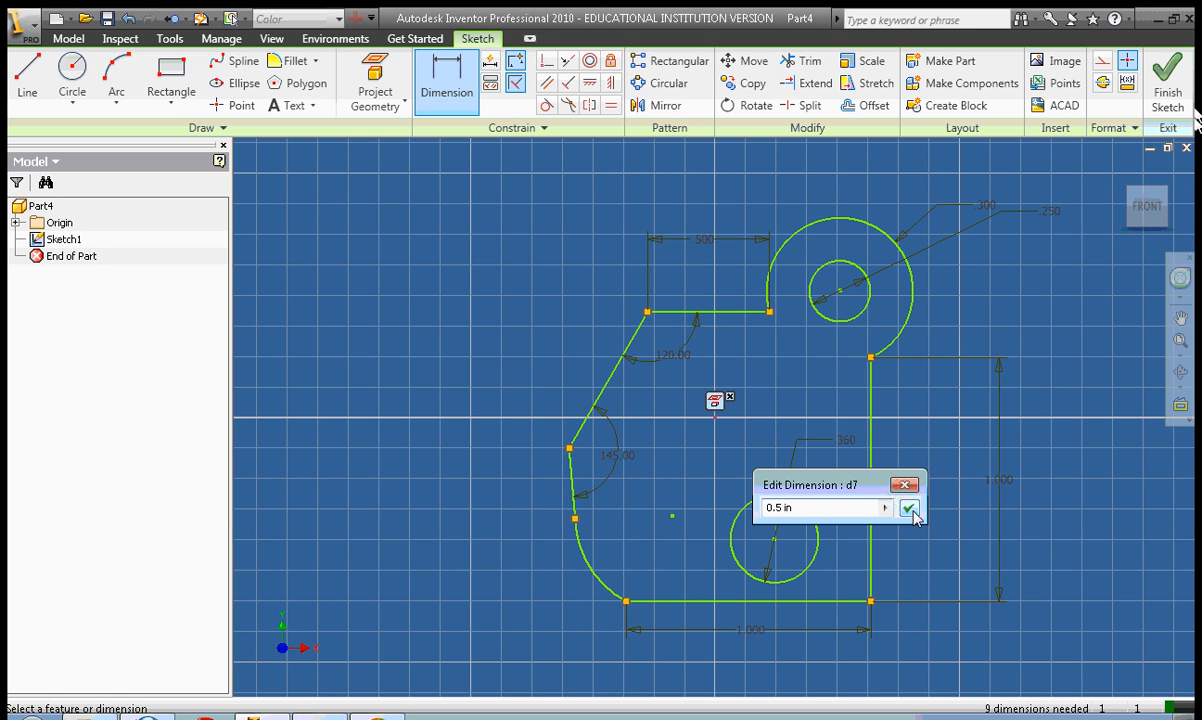
{"action": "left_click", "coordinate": [908, 510]}
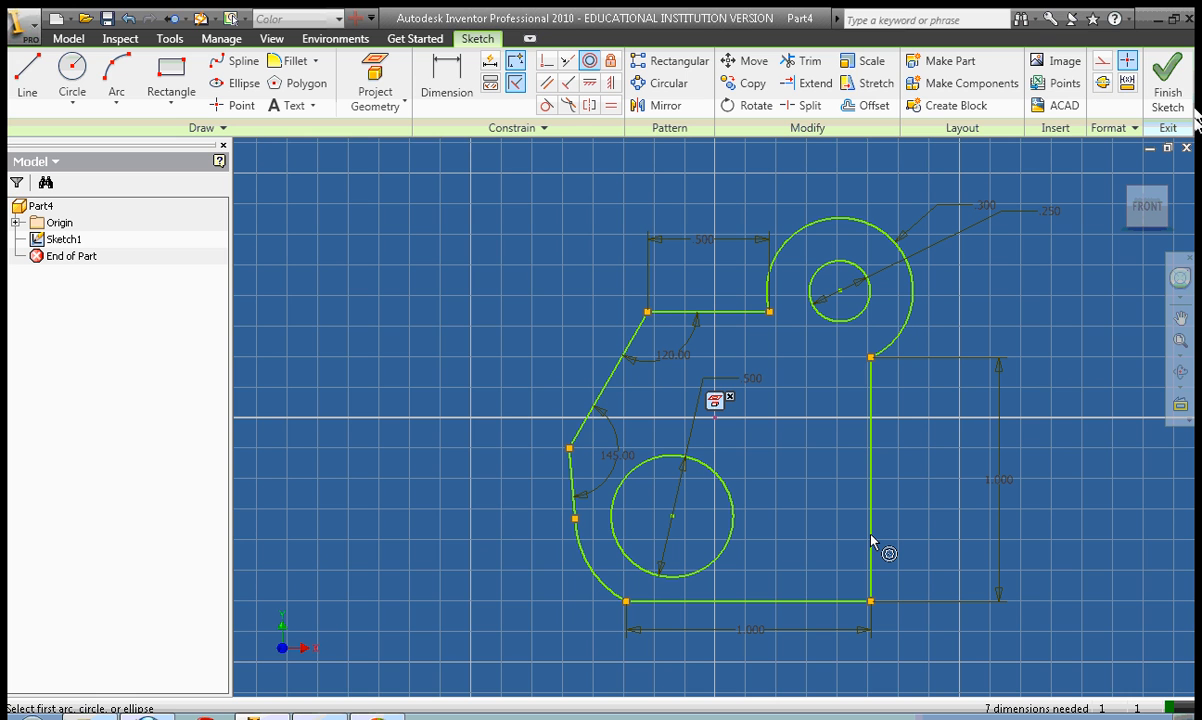
{"action": "mouse_move", "coordinate": [904, 516]}
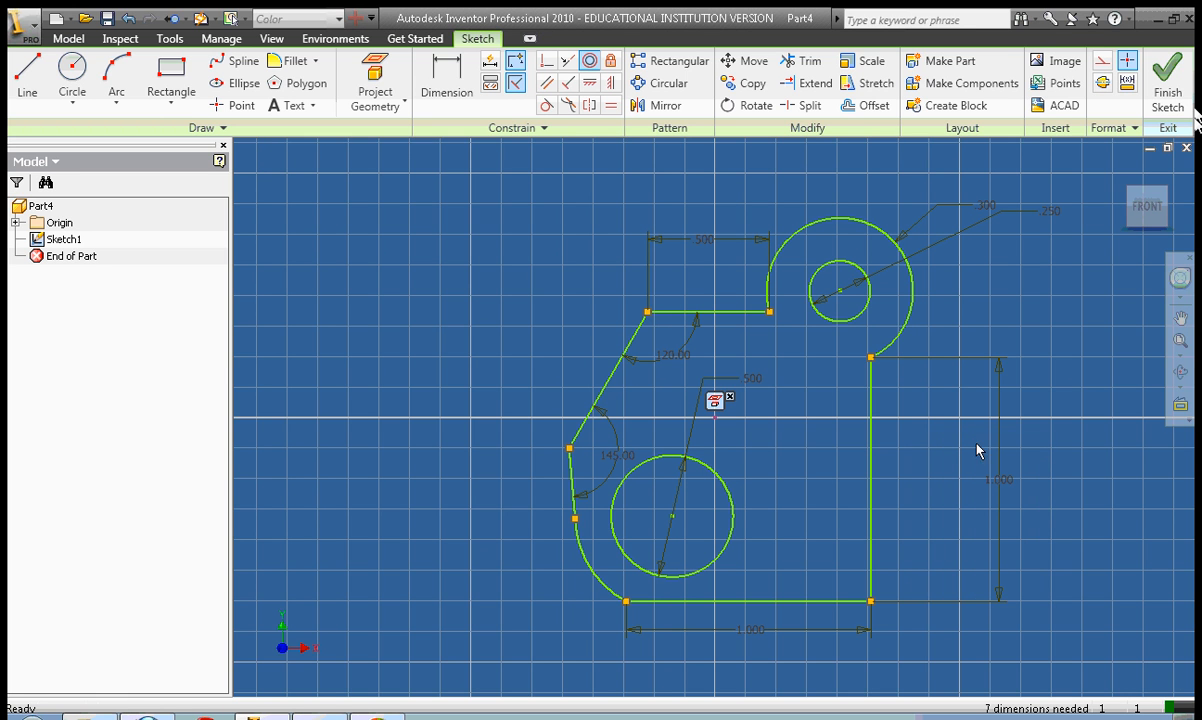
{"action": "mouse_move", "coordinate": [1076, 450]}
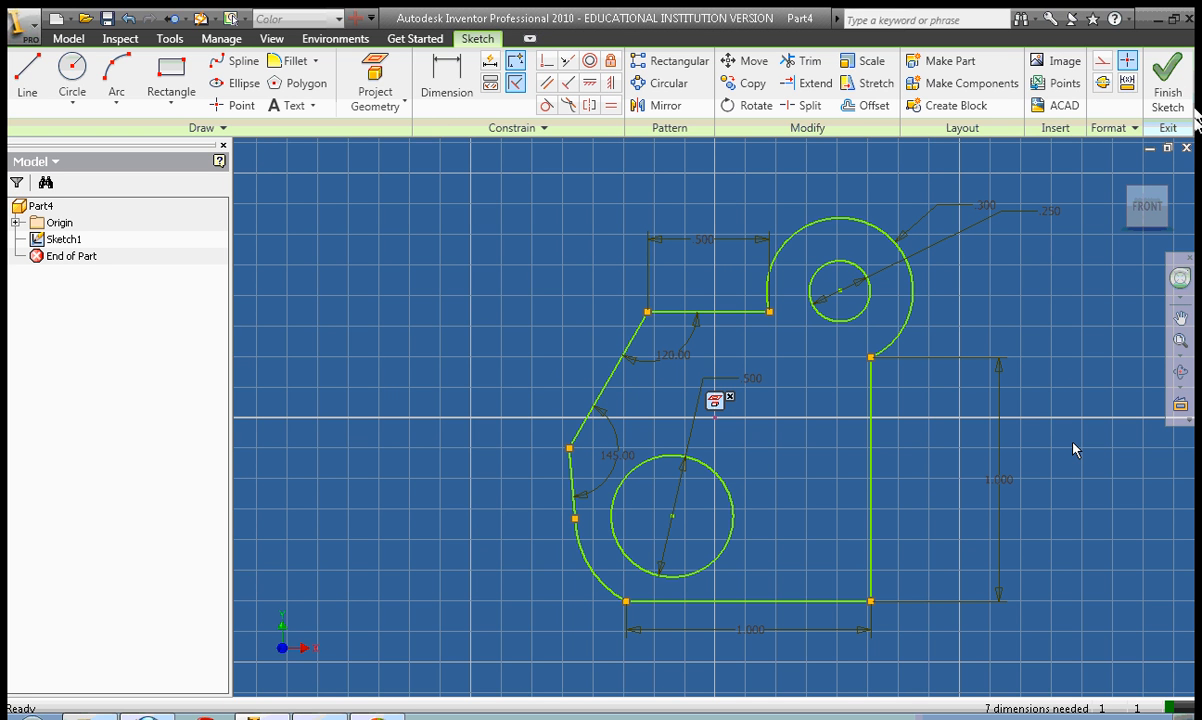
{"action": "mouse_move", "coordinate": [1036, 312]}
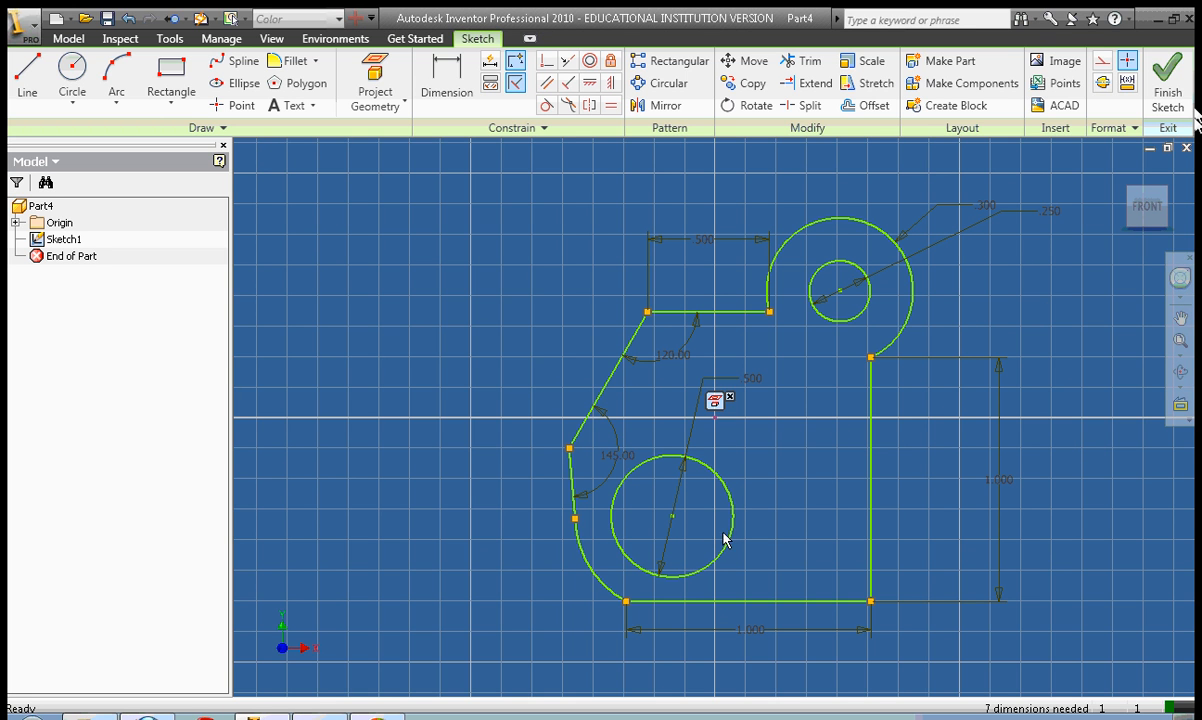
{"action": "mouse_move", "coordinate": [988, 630]}
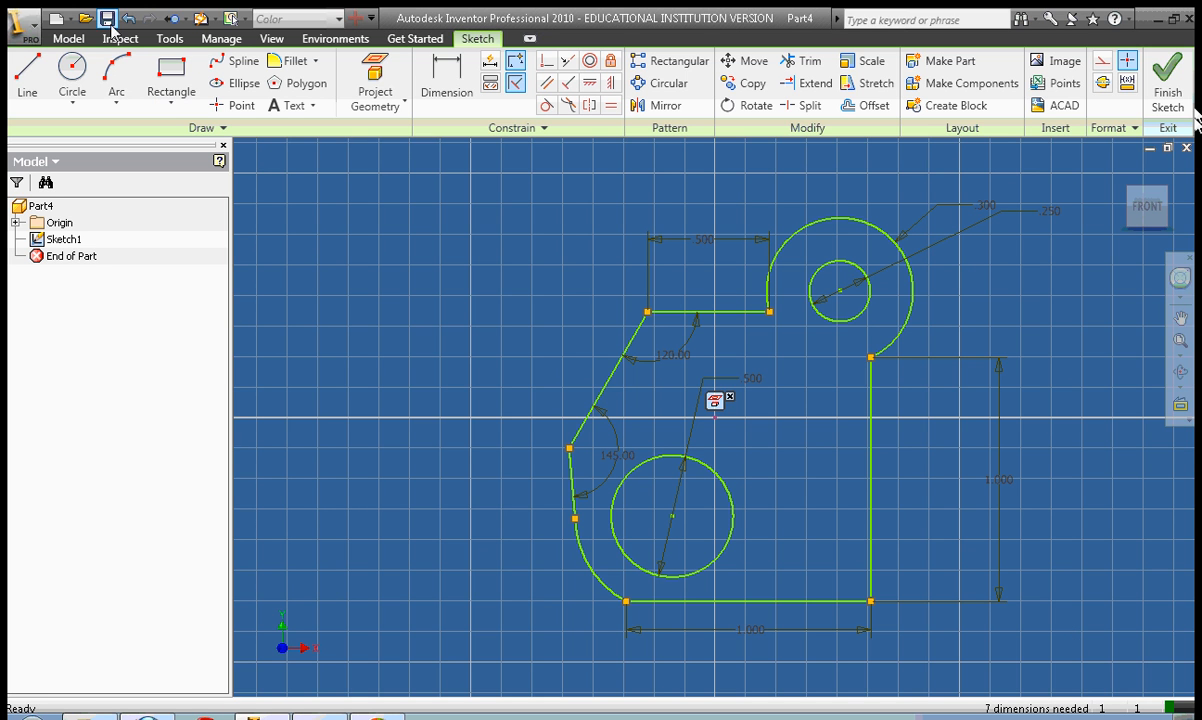
Exit sketch mode and save over MrCarmody_DimensionAndConstrain.ipt.
{"action": "left_click", "coordinate": [104, 18]}
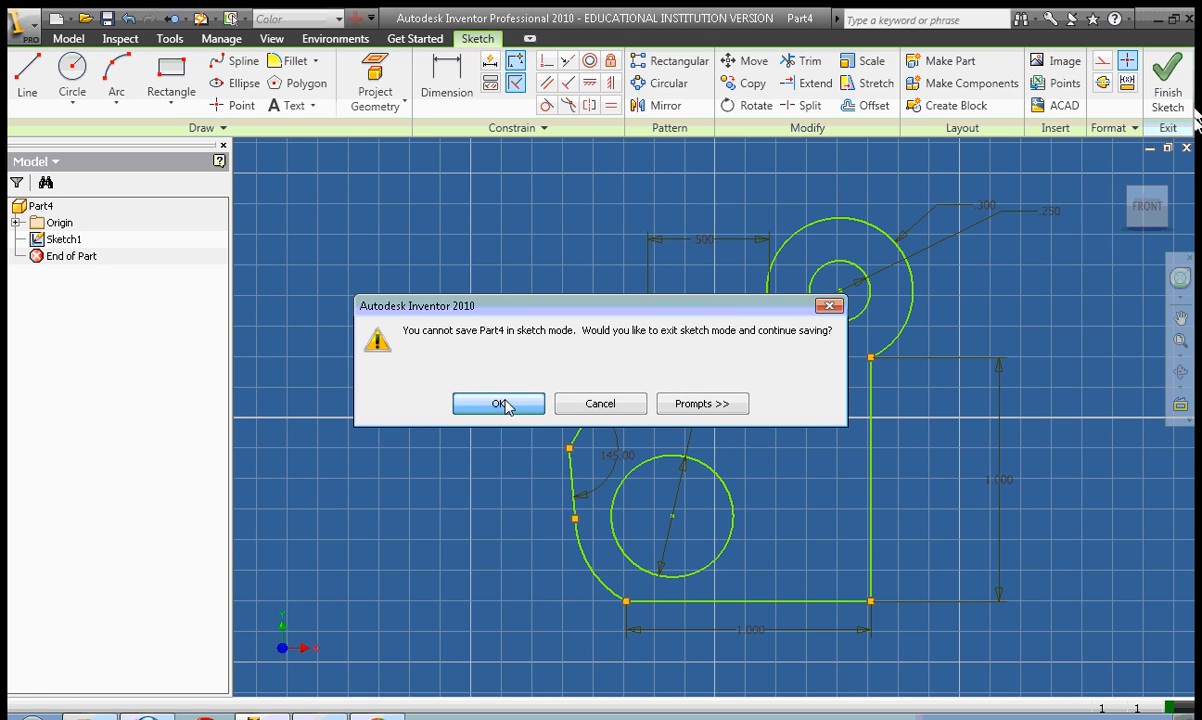
{"action": "left_click", "coordinate": [498, 404]}
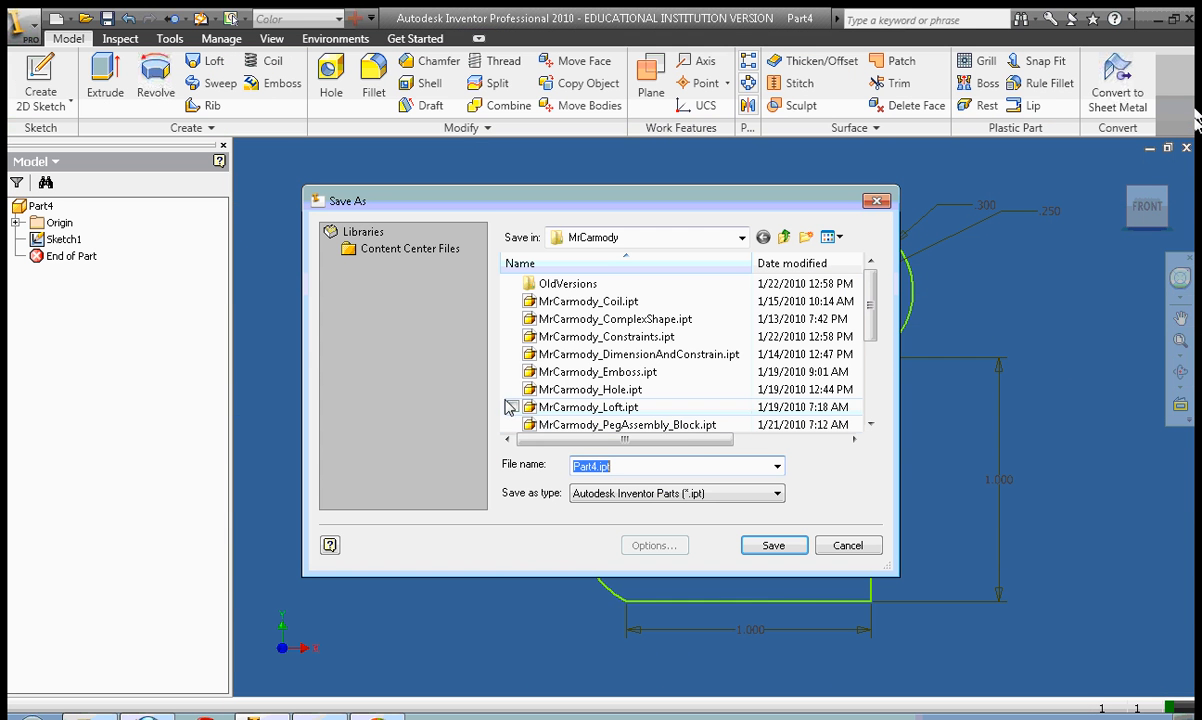
{"action": "left_click", "coordinate": [636, 354]}
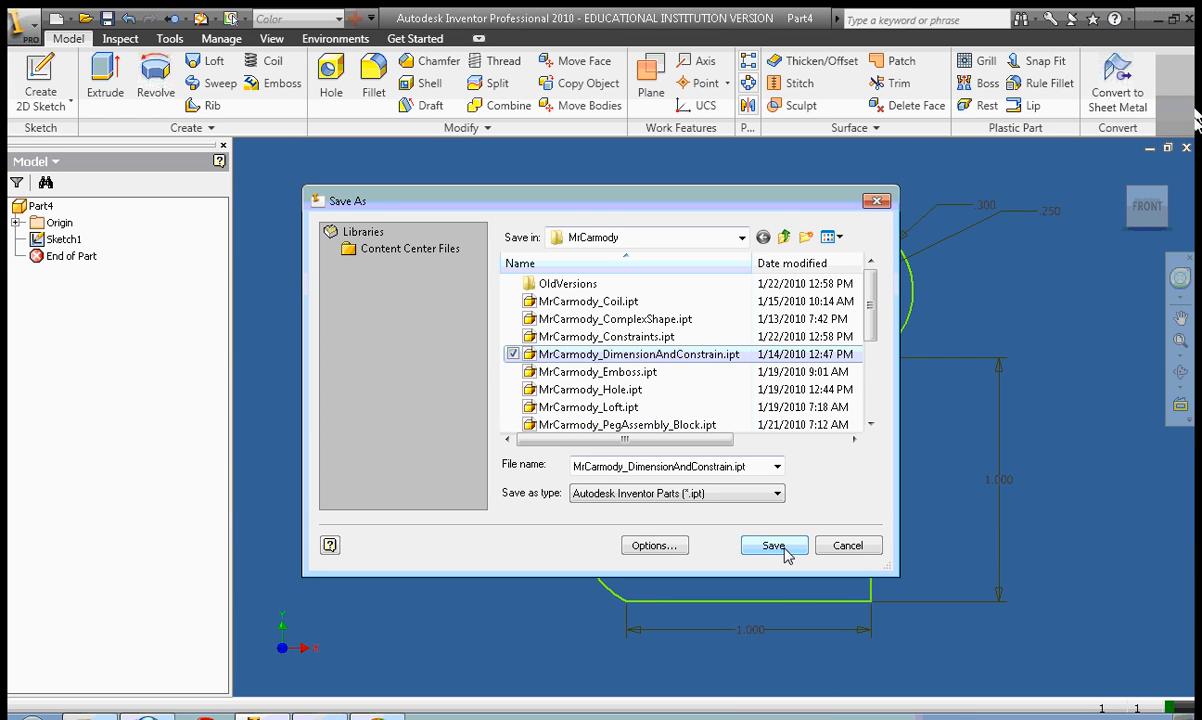
{"action": "left_click", "coordinate": [772, 544]}
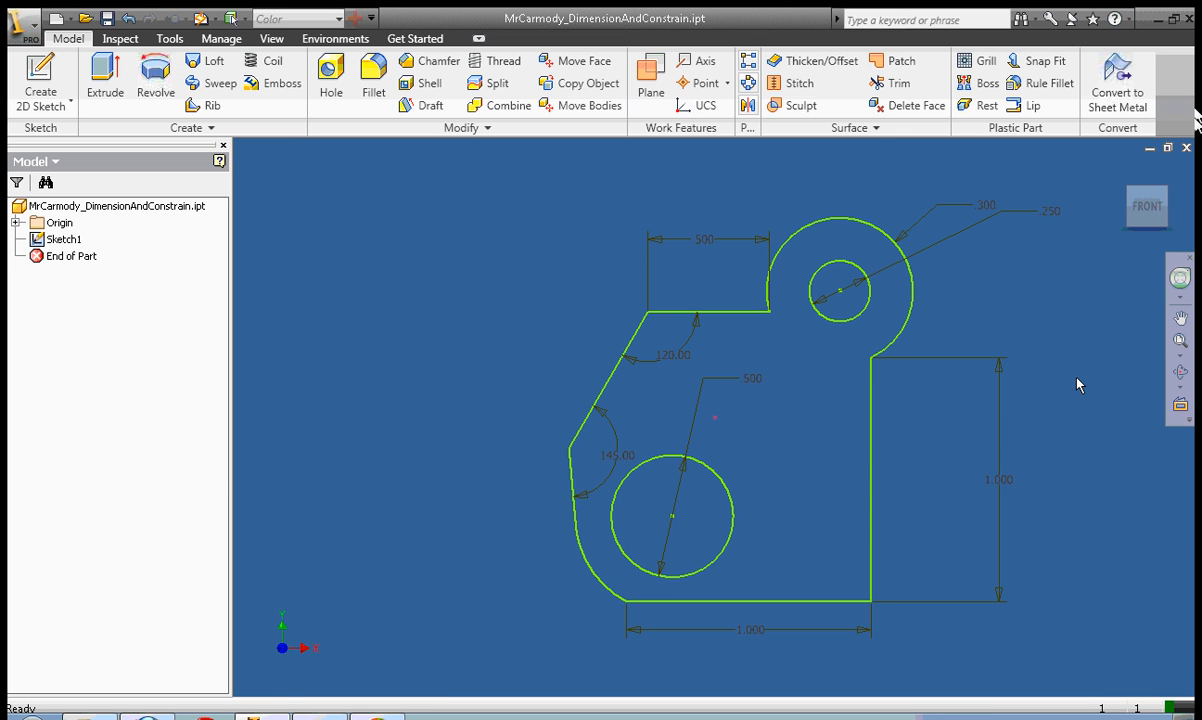
{"action": "mouse_move", "coordinate": [962, 328]}
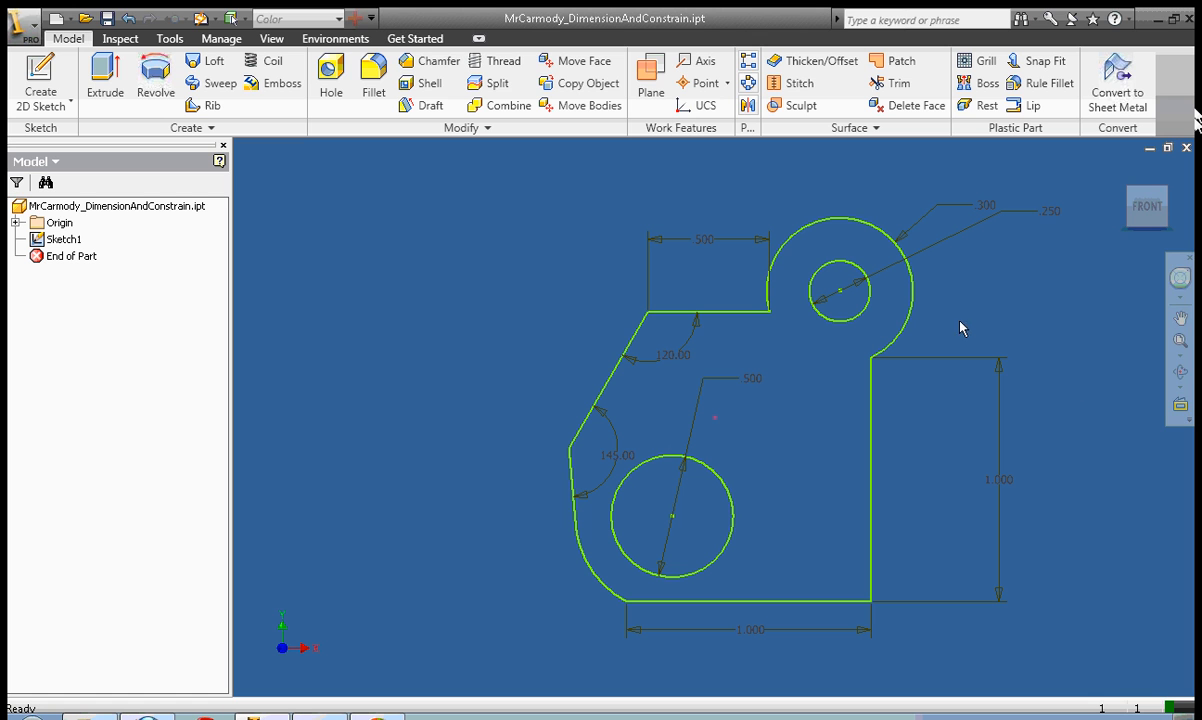
{"action": "mouse_move", "coordinate": [760, 496]}
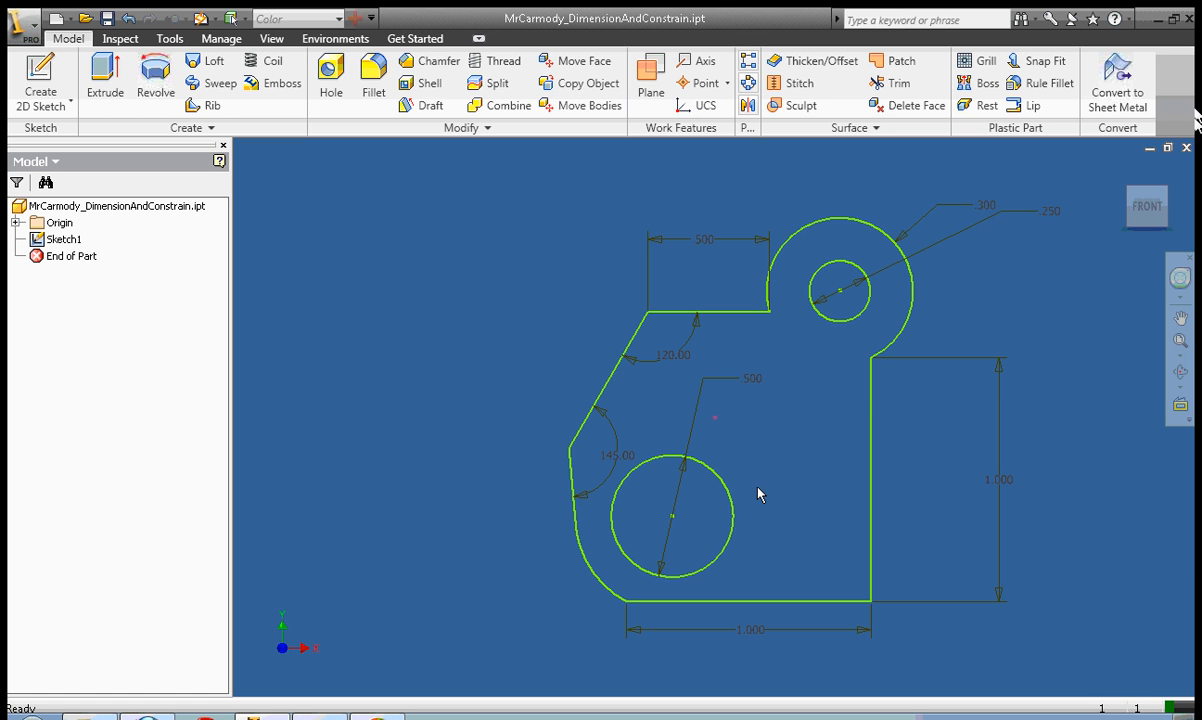